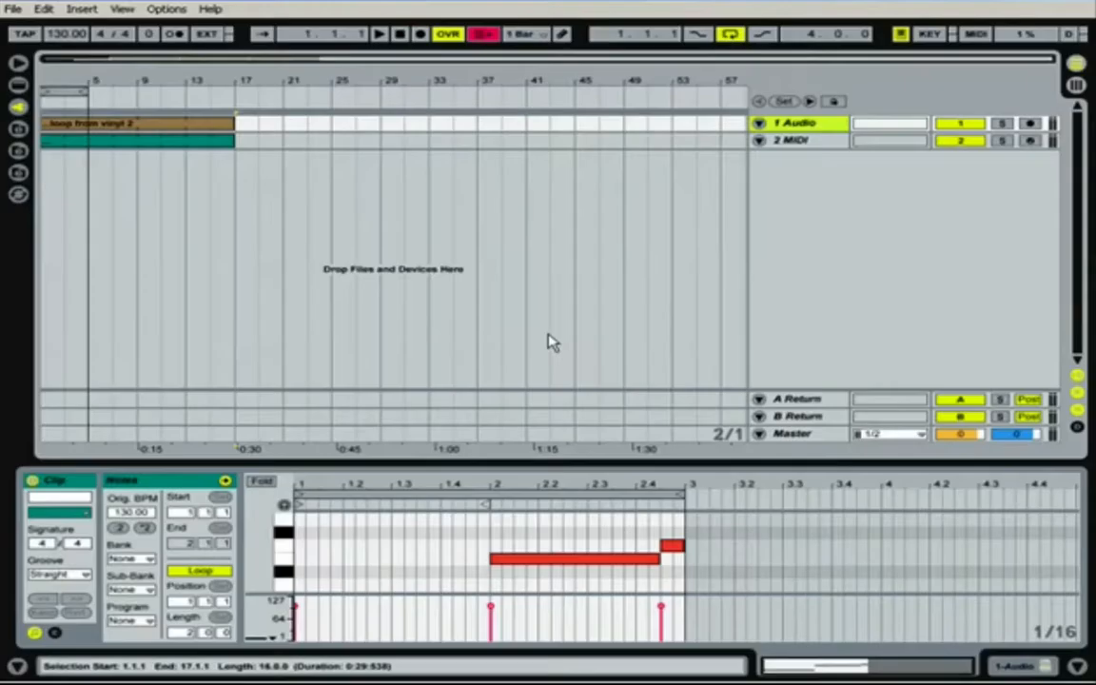
mouse_move(251, 282)
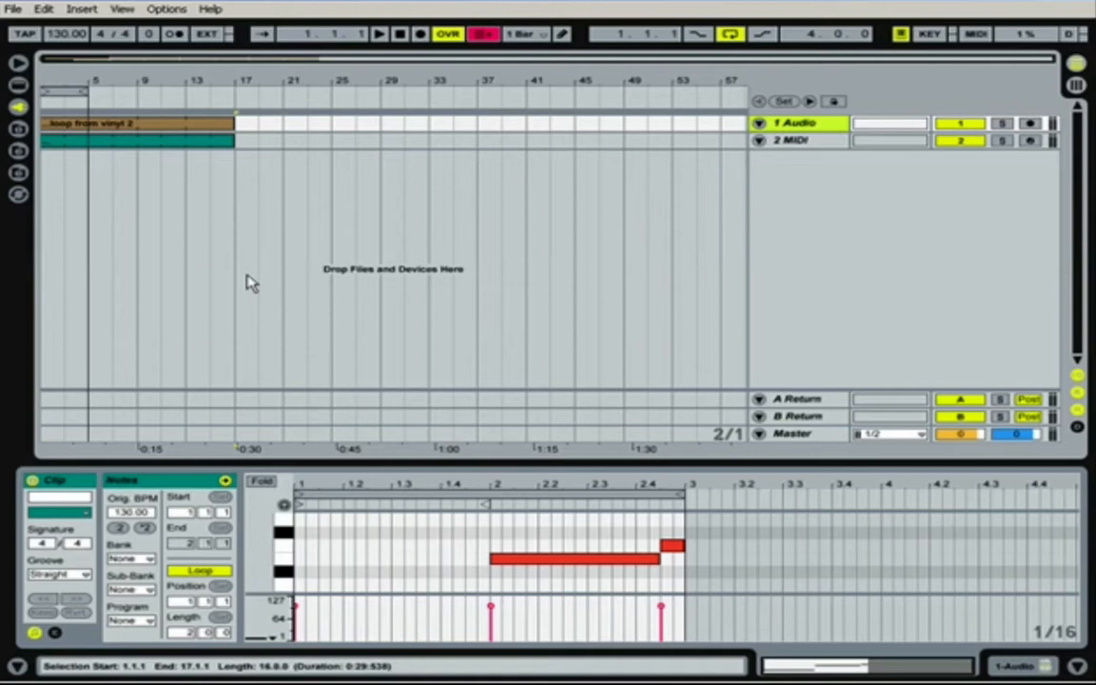
mouse_move(180, 254)
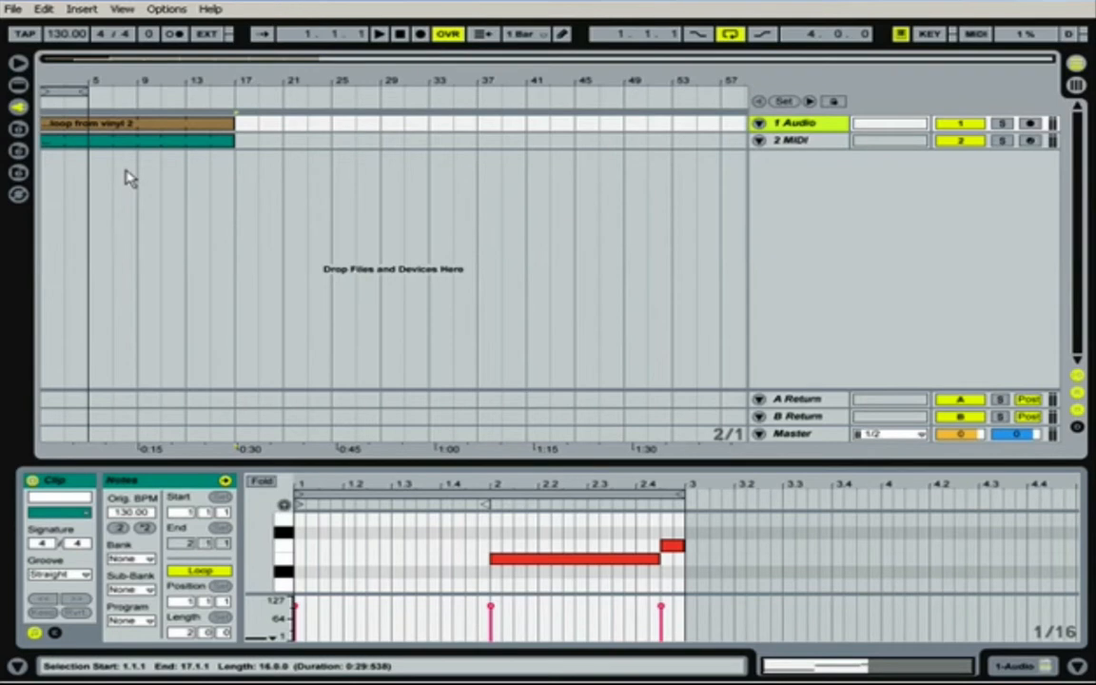
- Flip between Arrangement and Session view, landing back on the mixer and clip slots
key("tab")
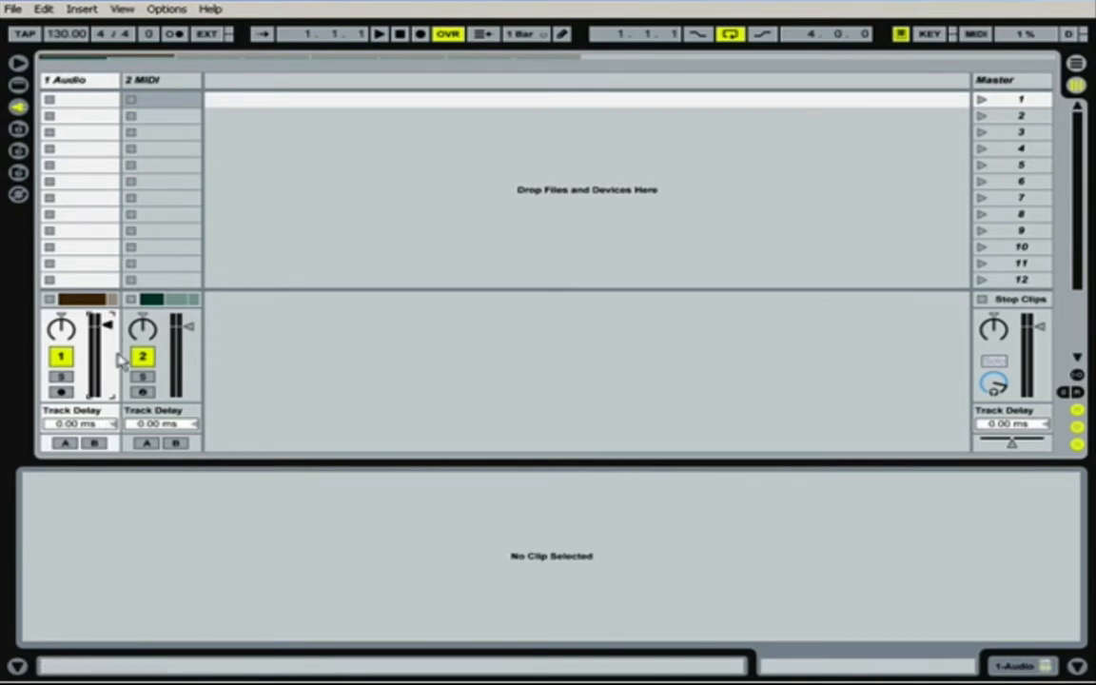
mouse_move(256, 445)
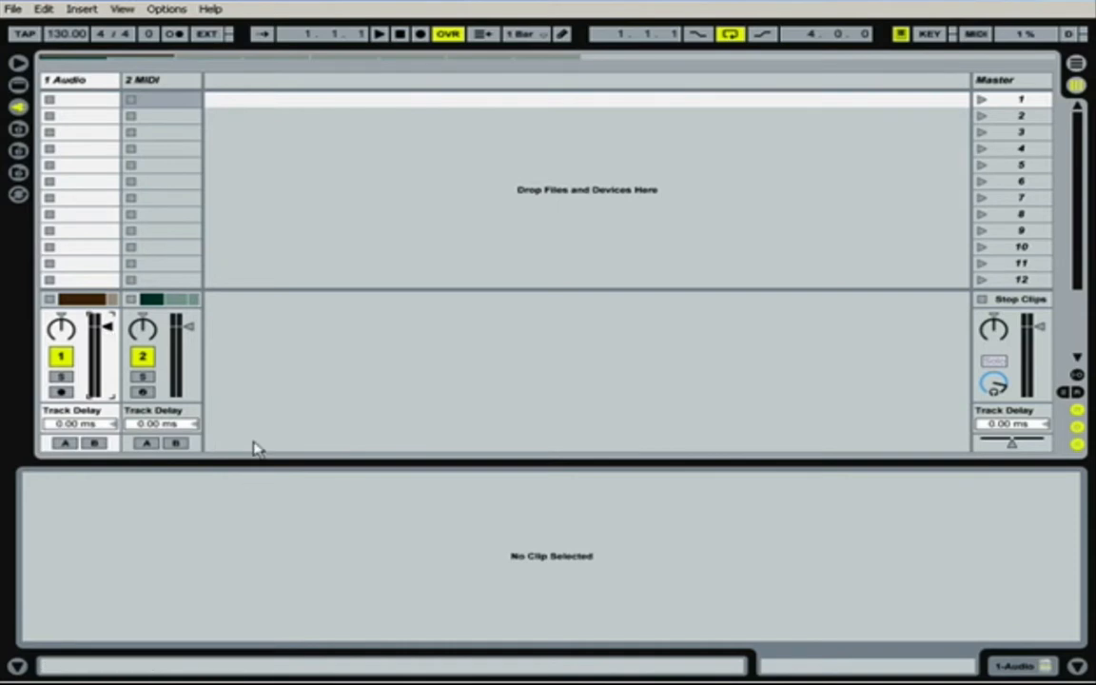
mouse_move(280, 312)
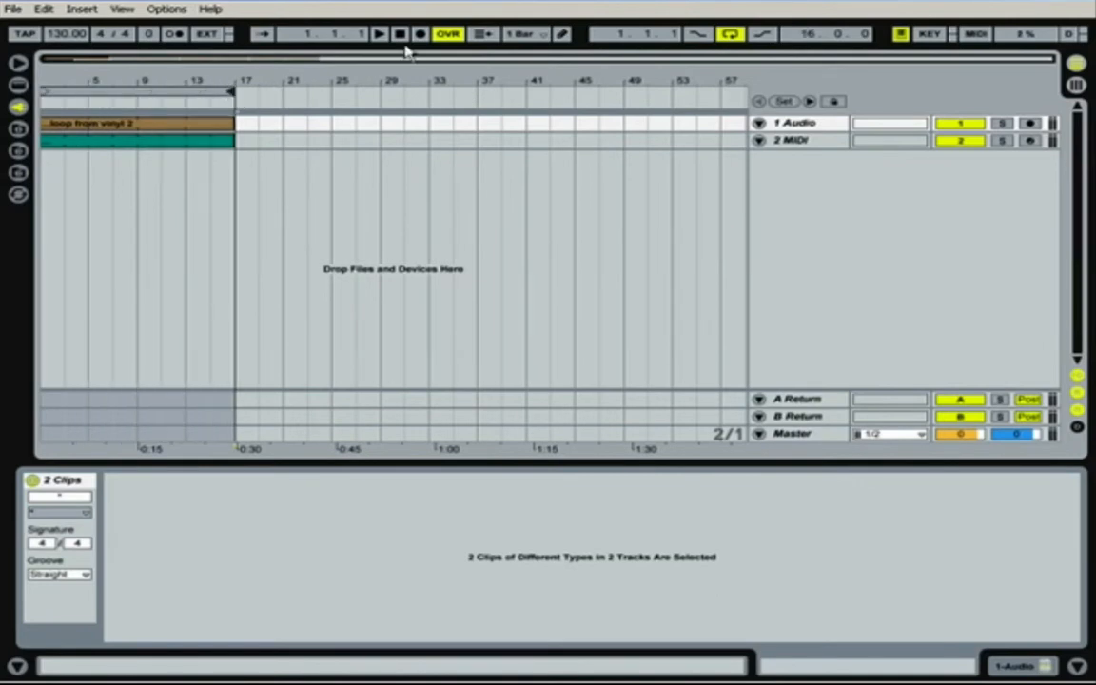
key("Tab")
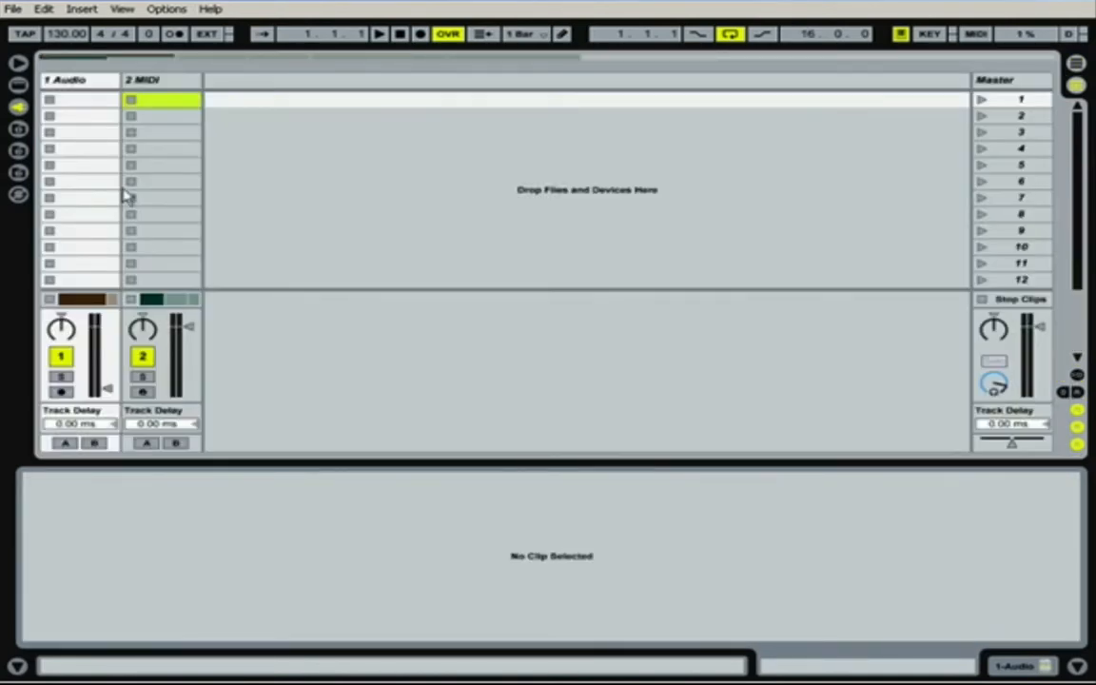
mouse_move(84, 289)
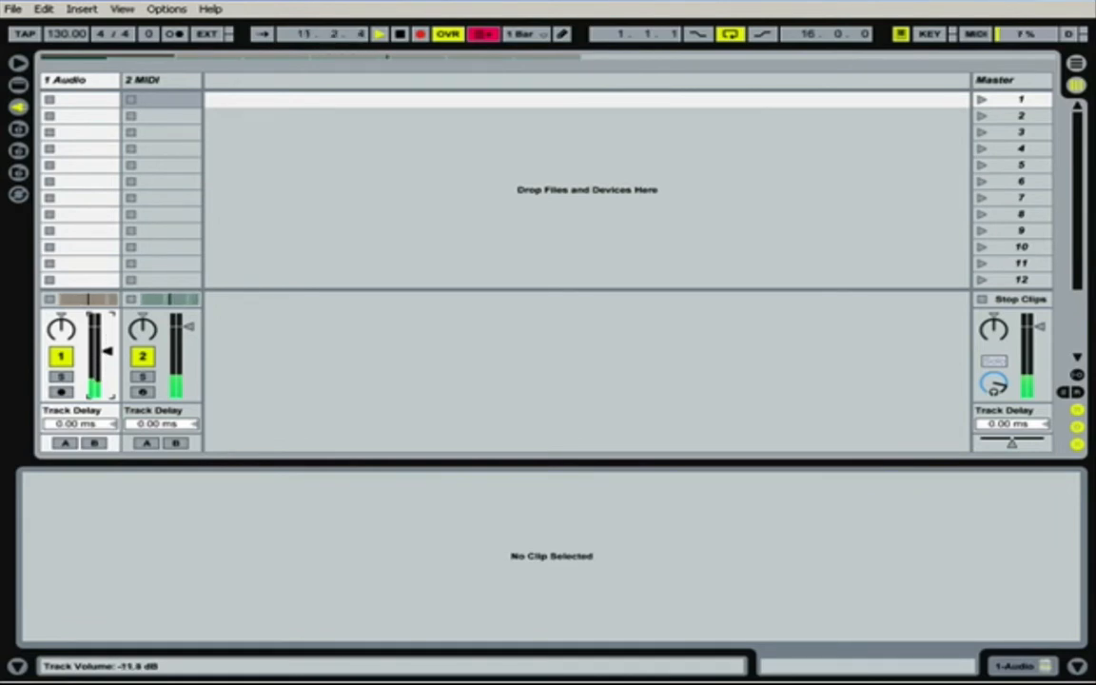
- Play the set and record a volume fader move on 1 Audio, then stop at the start
left_click(377, 34)
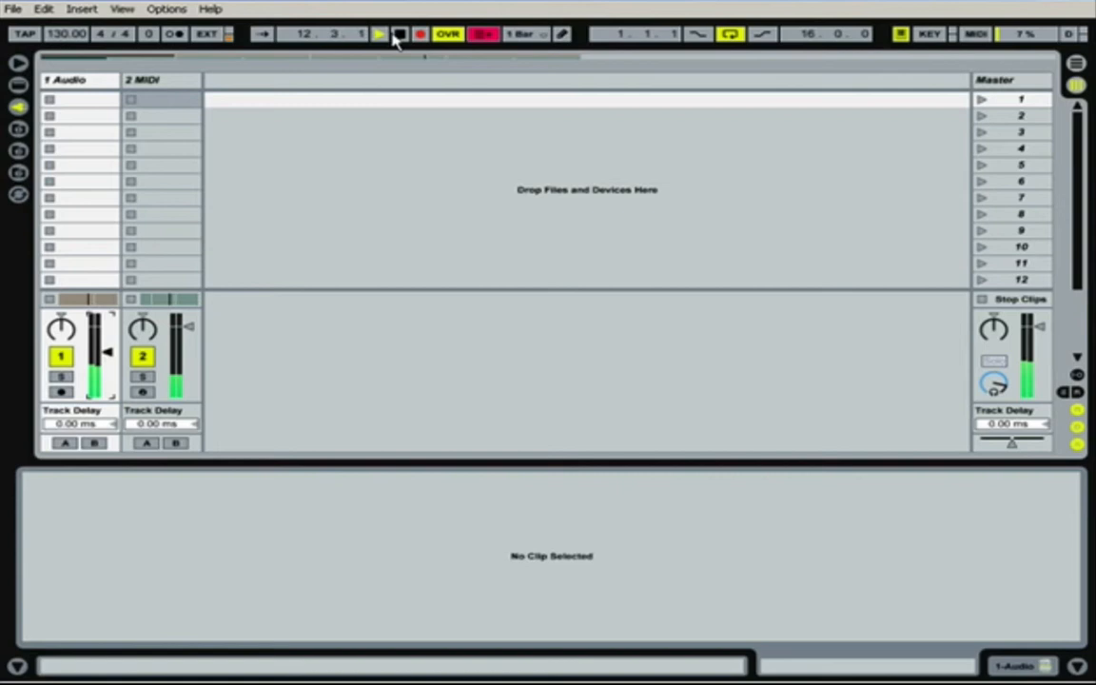
left_click(401, 34)
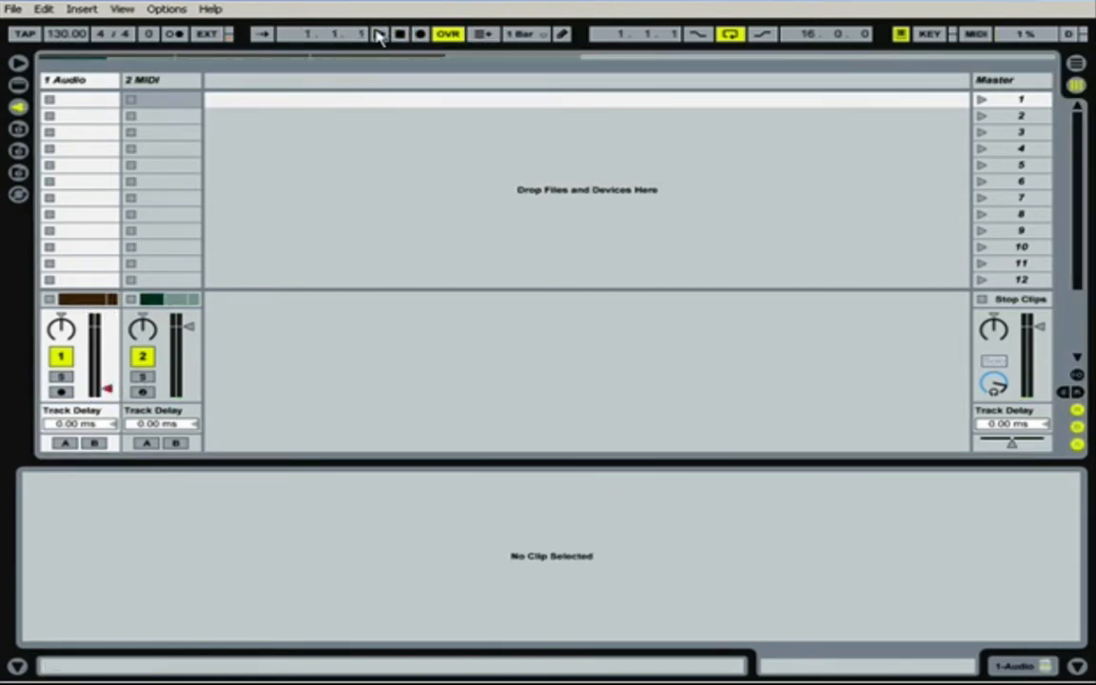
left_click(376, 34)
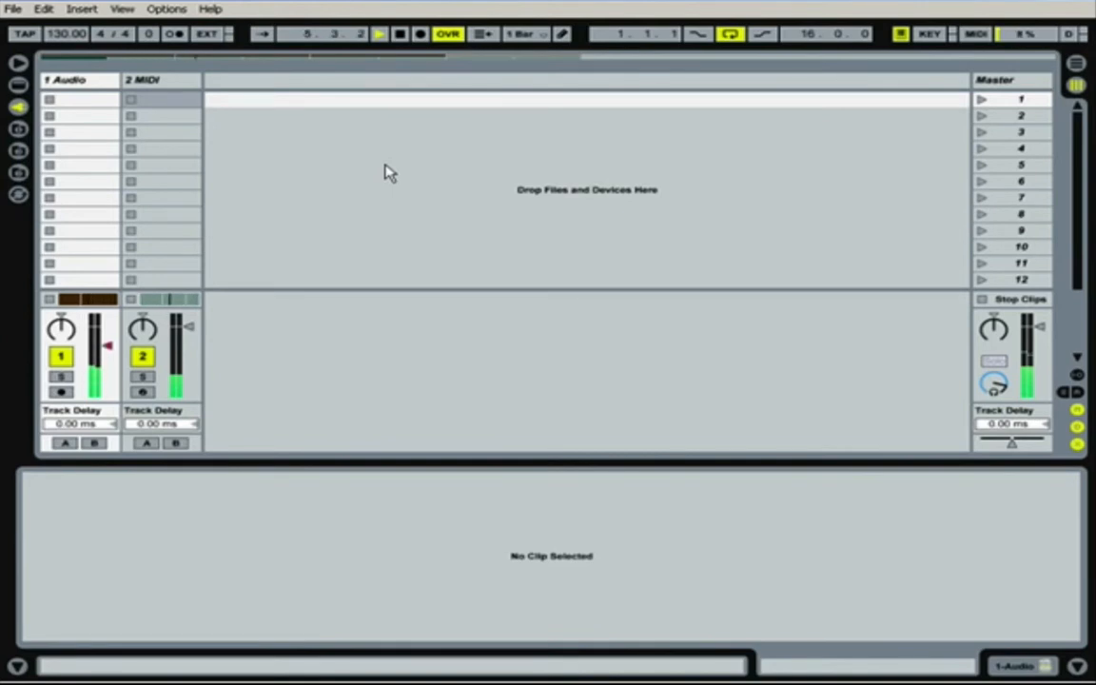
left_click(407, 35)
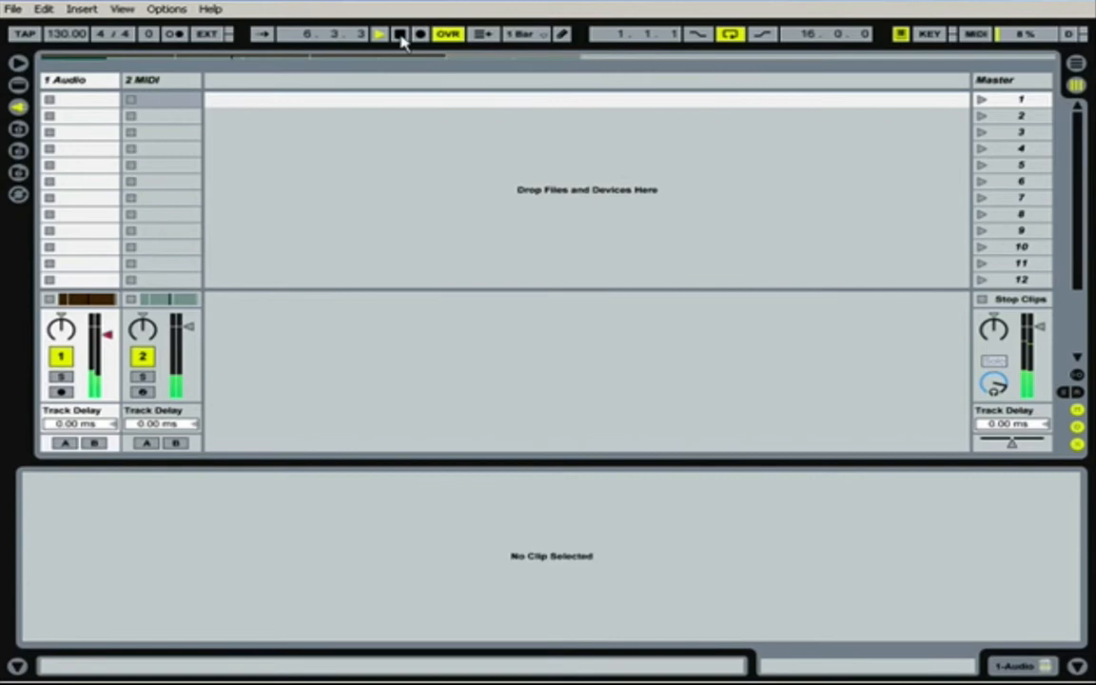
left_click(377, 34)
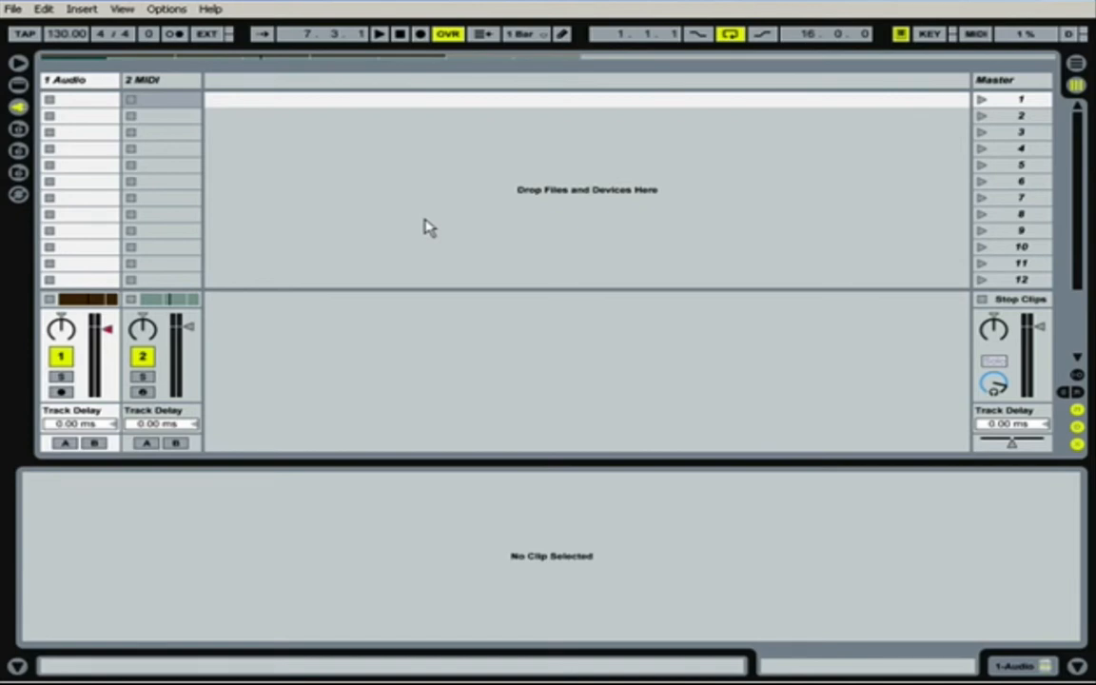
- Switch to Arrangement view and unfold 1 Audio to reveal its volume envelope
key("tab")
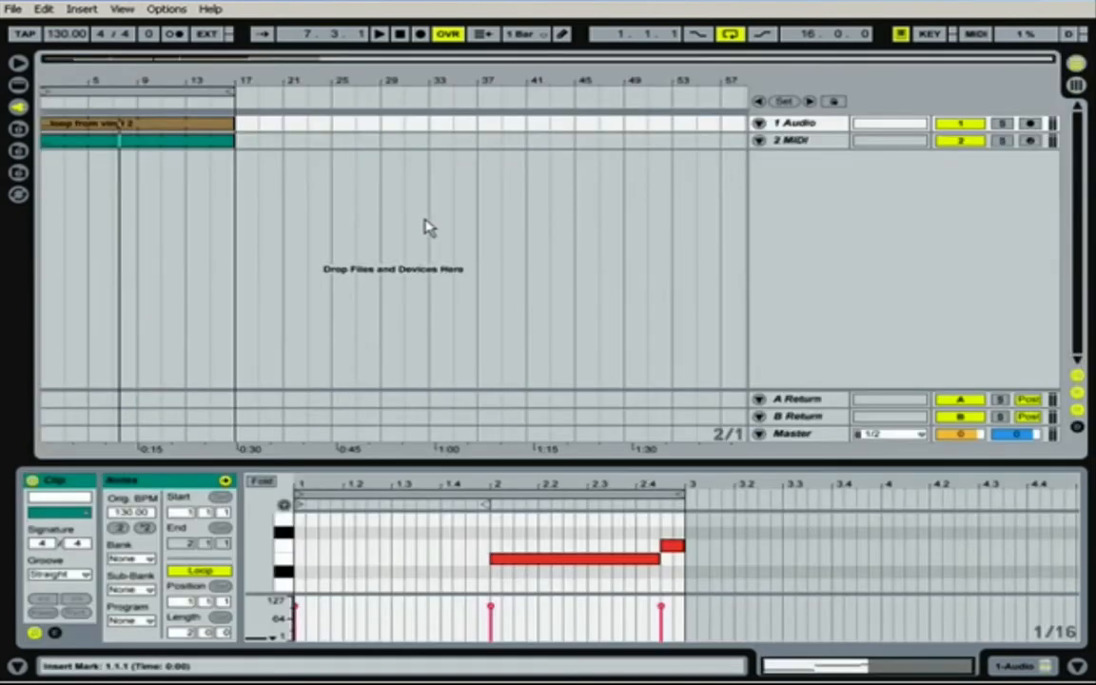
mouse_move(193, 196)
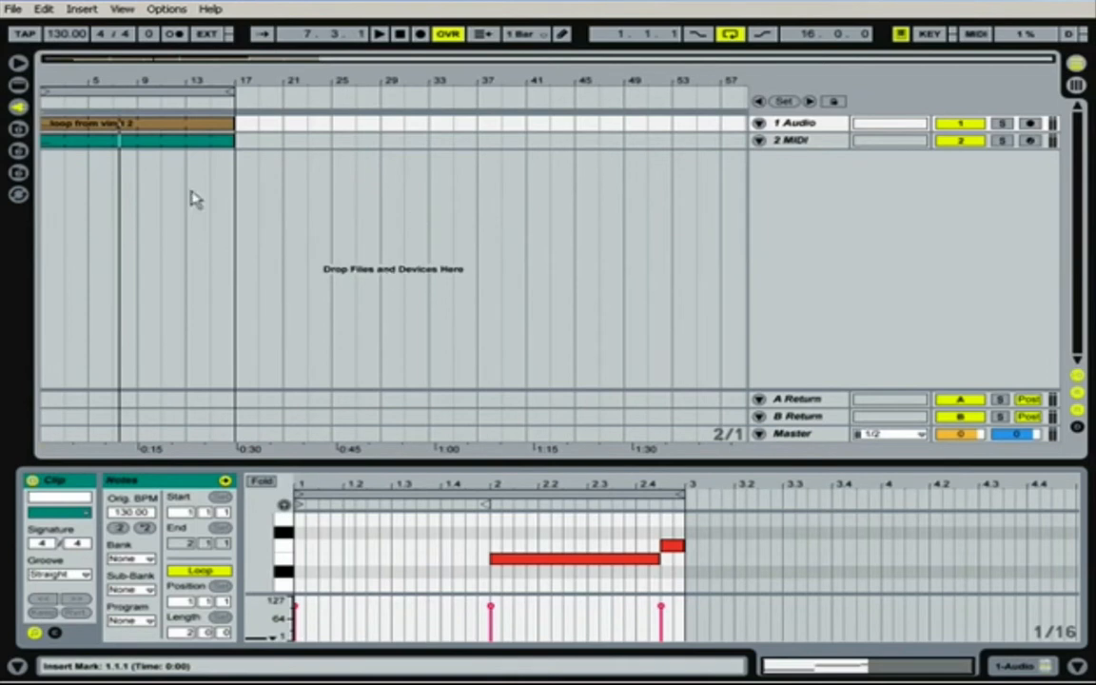
mouse_move(569, 377)
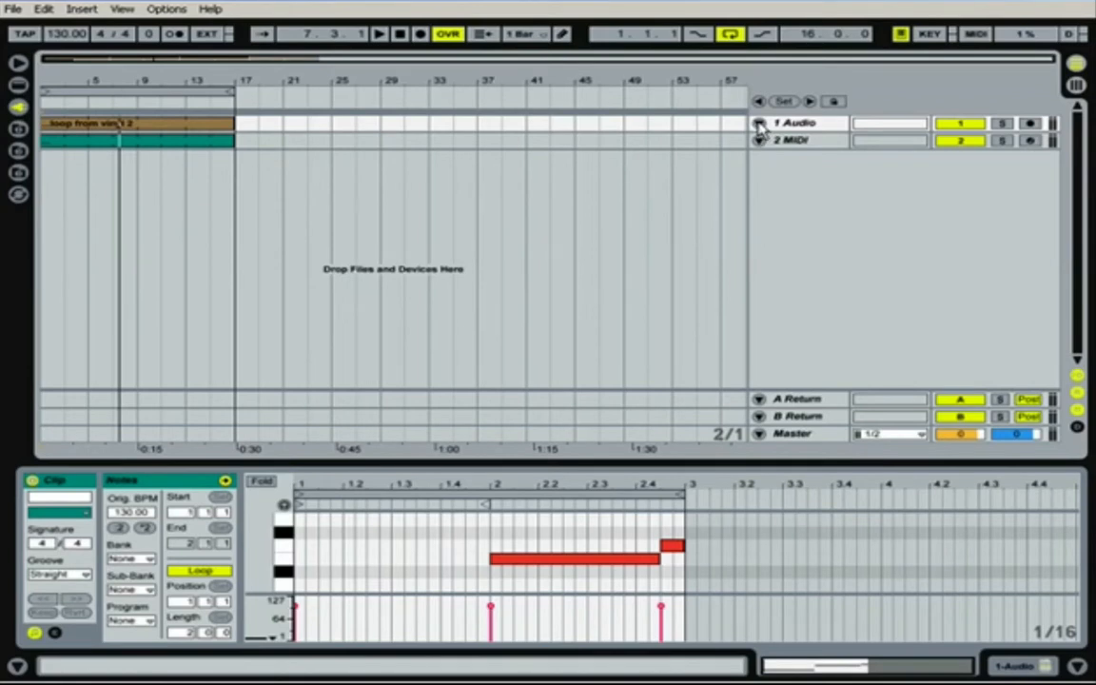
left_click(759, 124)
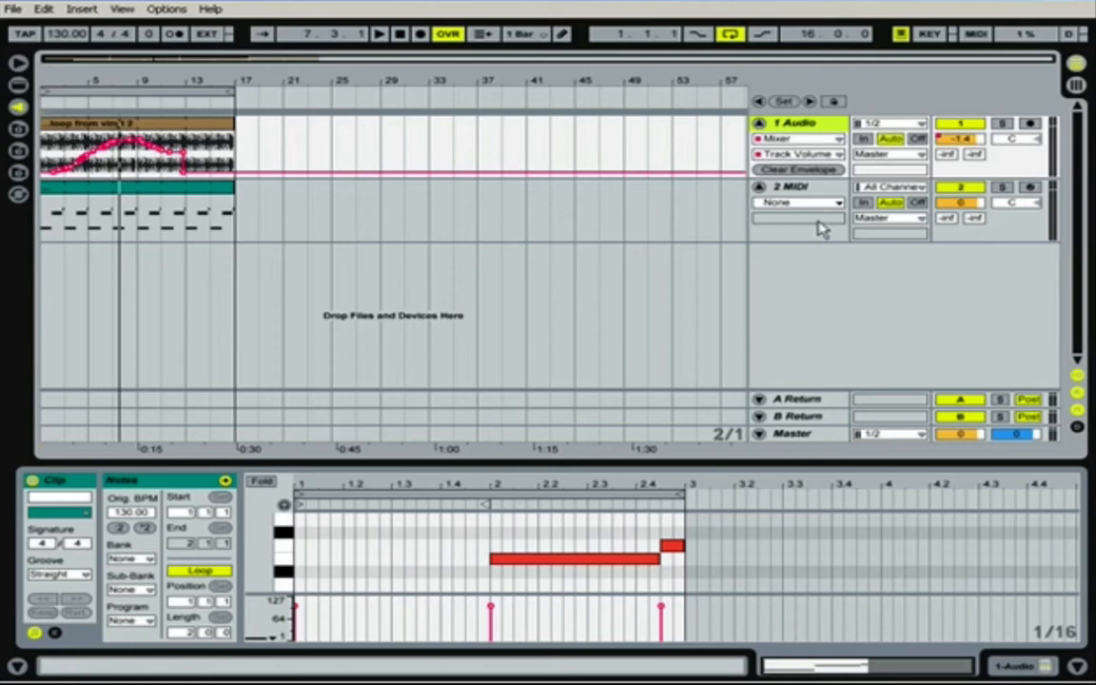
- Set the audio track's device chooser to None, then back to Mixer Track Volume
left_click(799, 137)
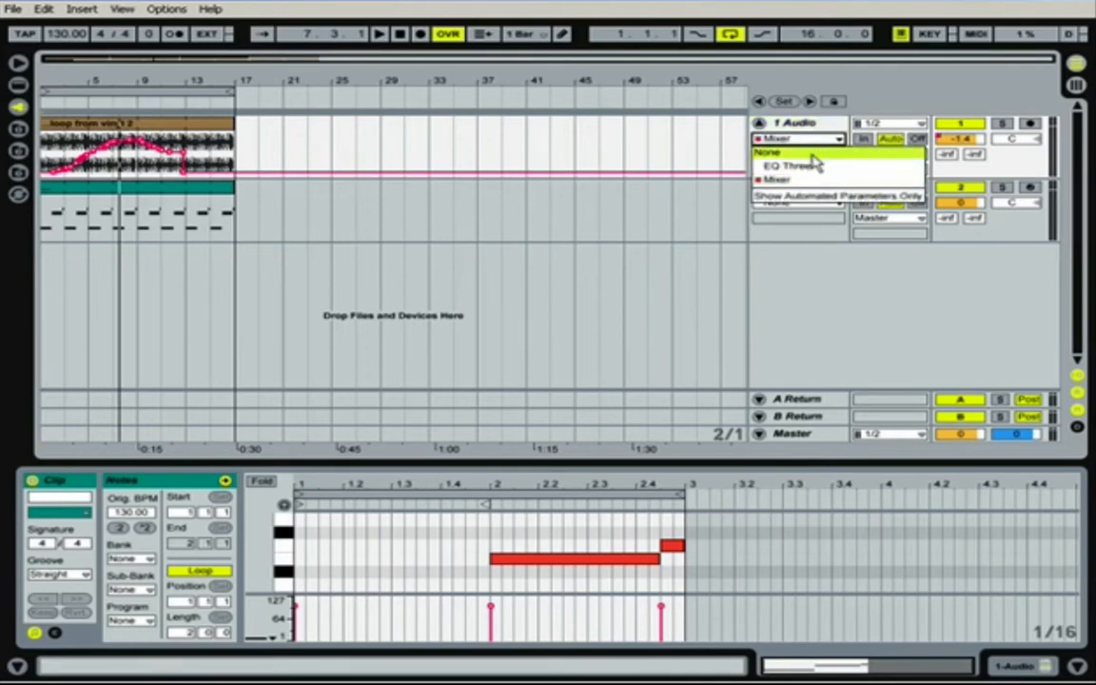
left_click(772, 152)
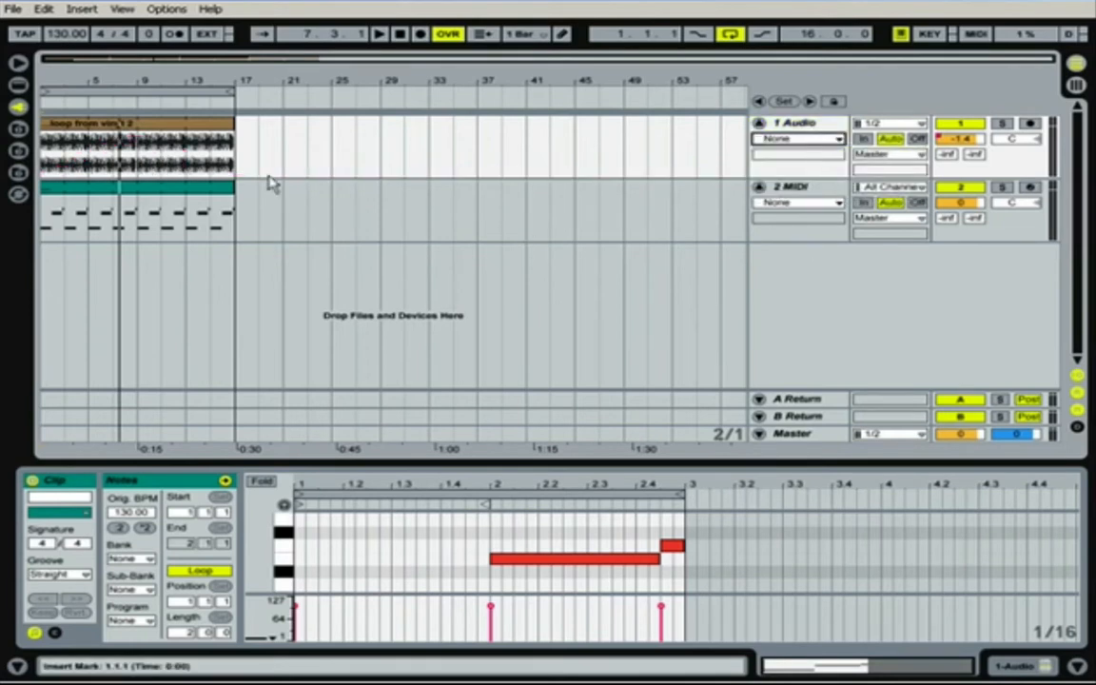
mouse_move(190, 161)
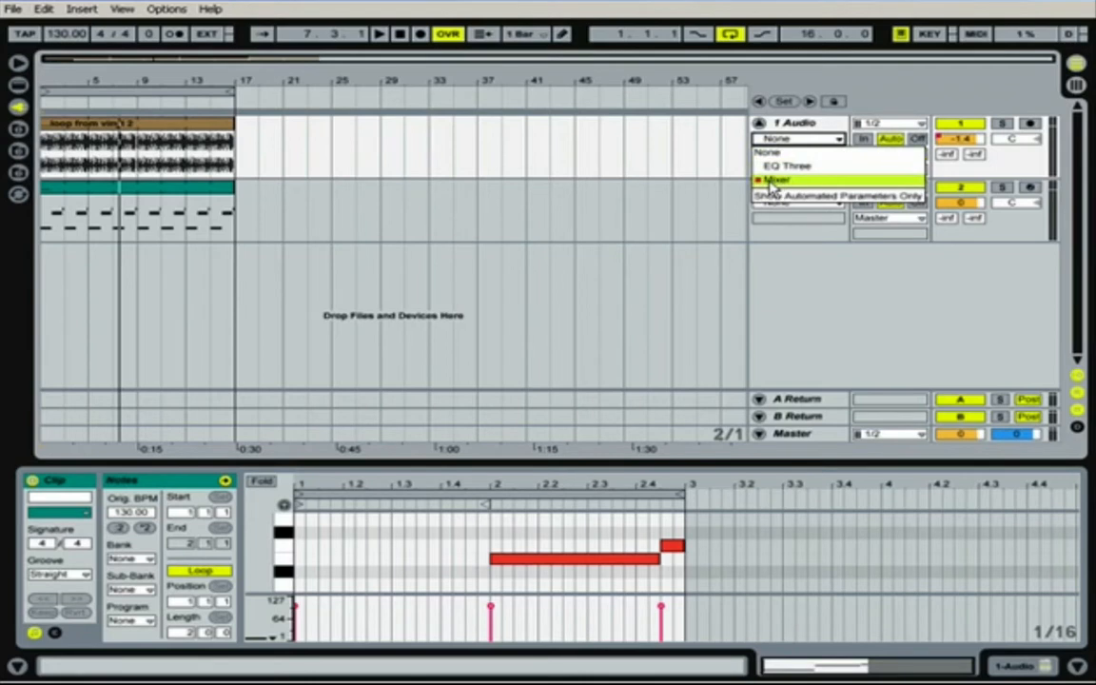
left_click(776, 178)
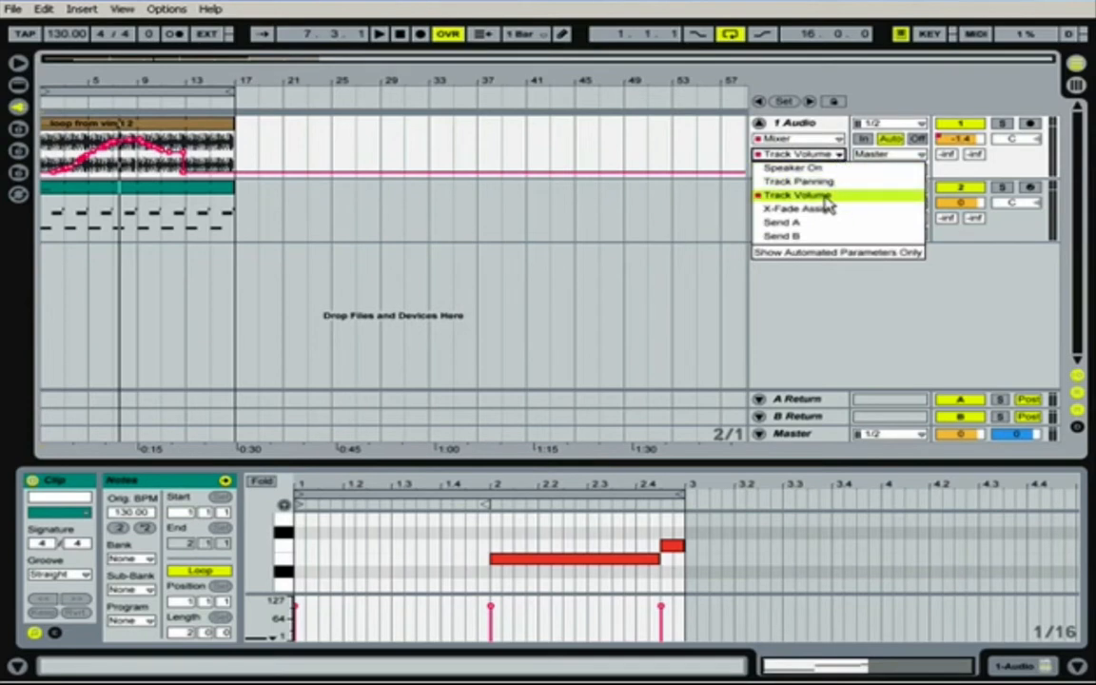
mouse_move(811, 221)
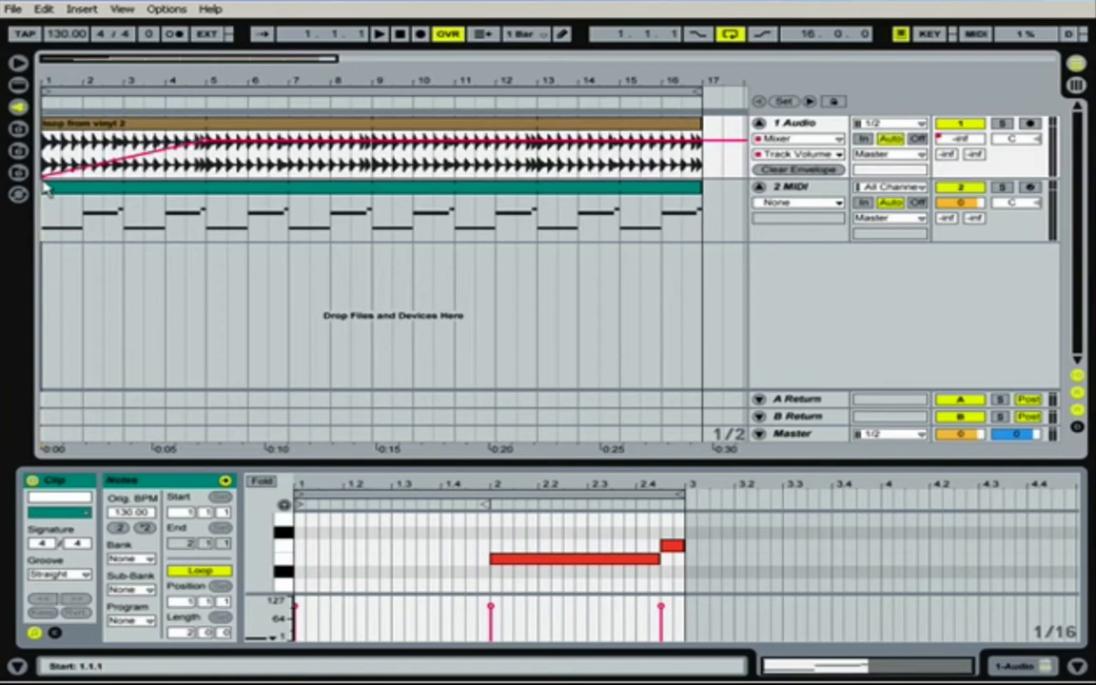
- Play the arrangement from 1.1.1 to hear the volume ramp, then stop
left_click(399, 34)
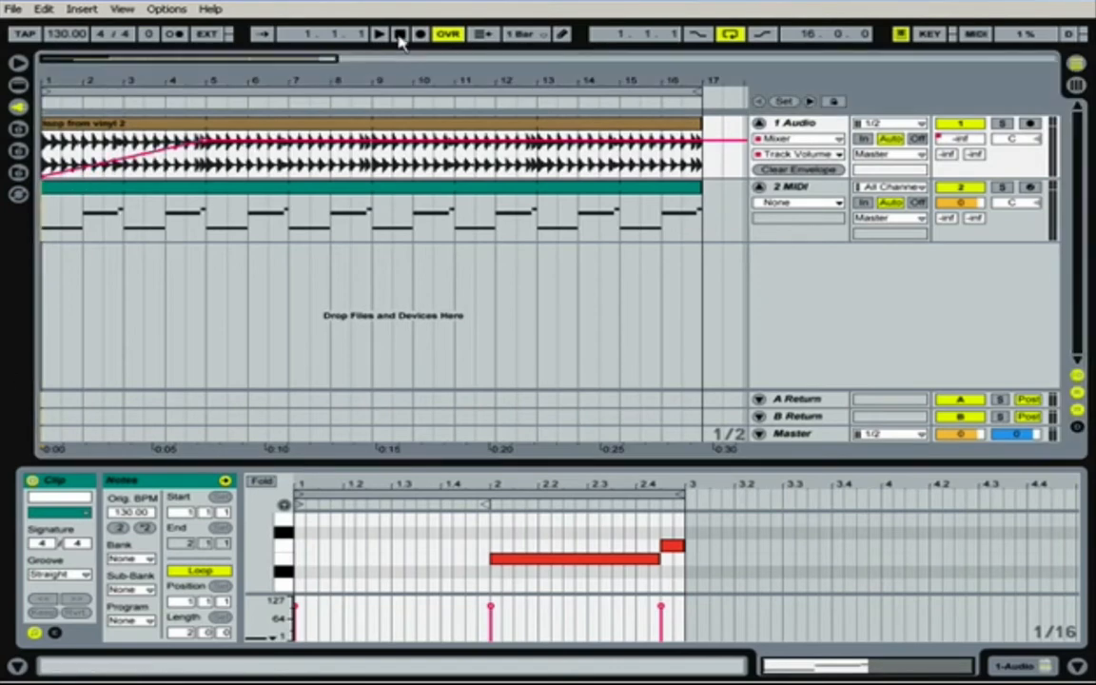
left_click(379, 38)
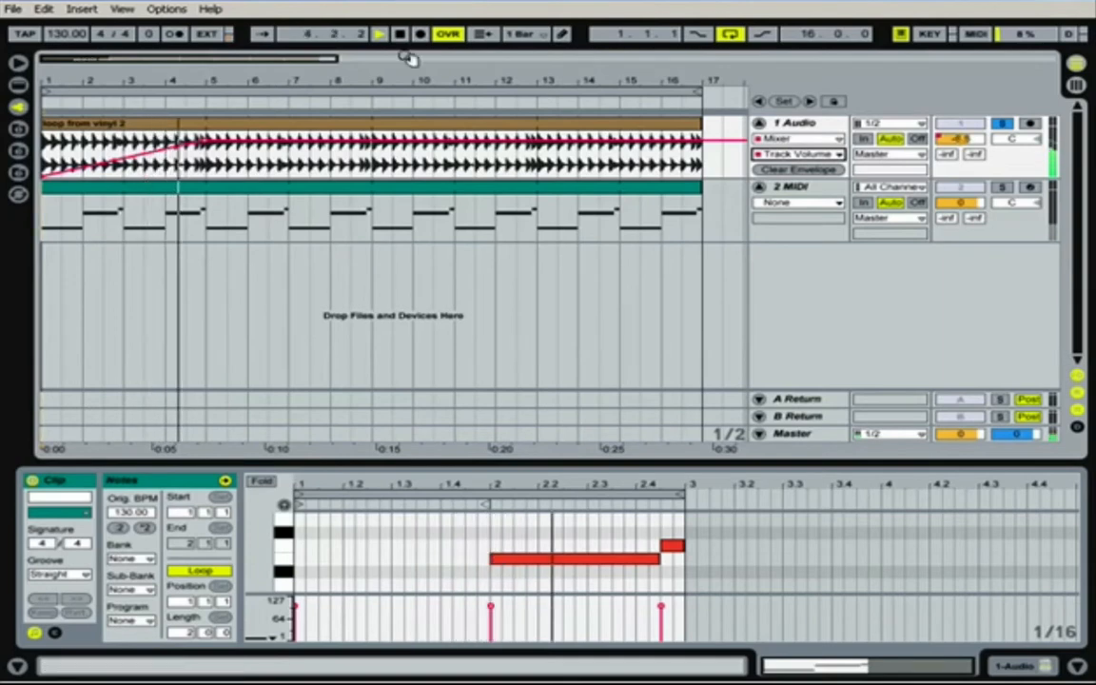
left_click(401, 34)
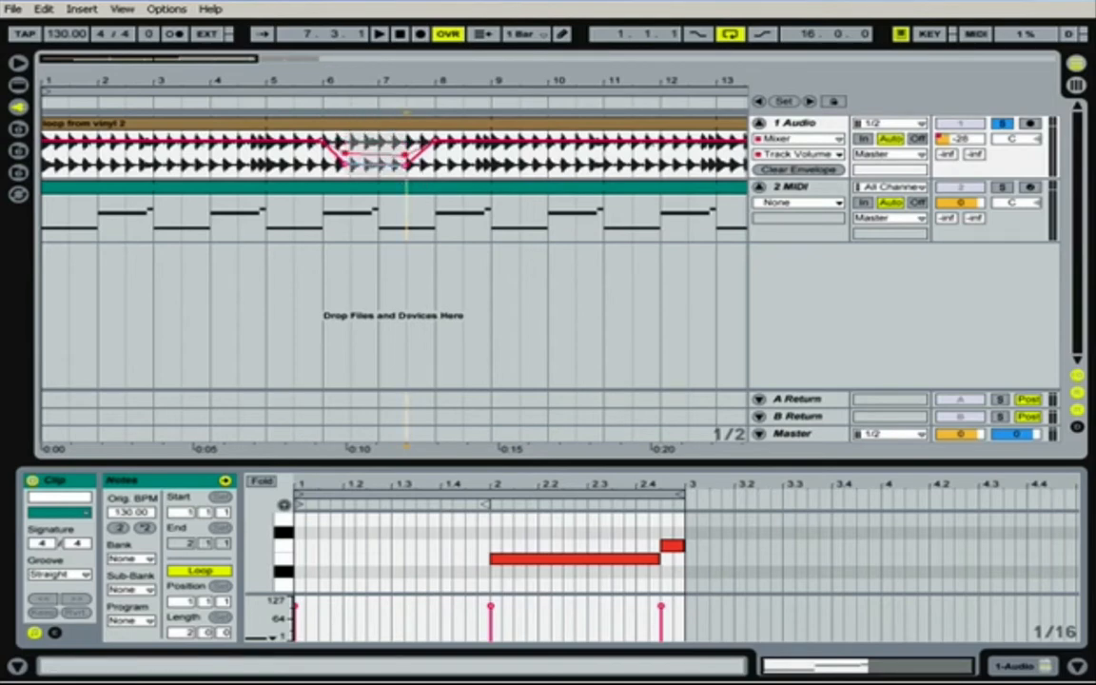
- Drag a volume-envelope breakpoint to form a dip near bars 6–7
left_click_drag(384, 160, 403, 169)
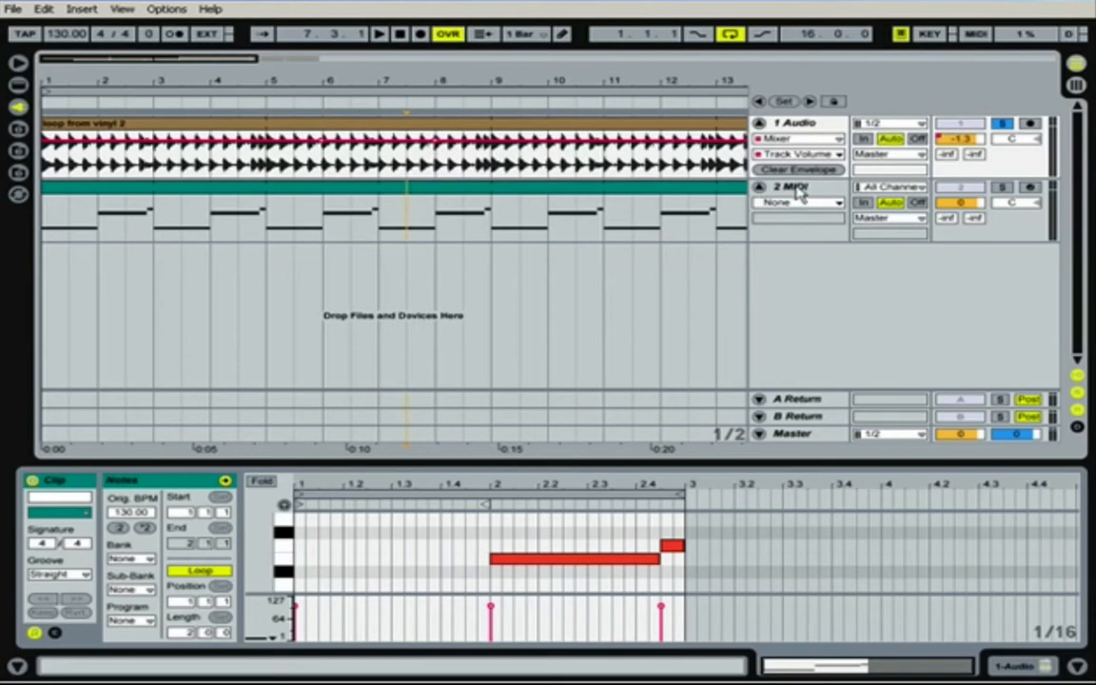
- Select 2 MIDI, view its CM-101 synth panel, and bring up its device chooser
left_click(791, 186)
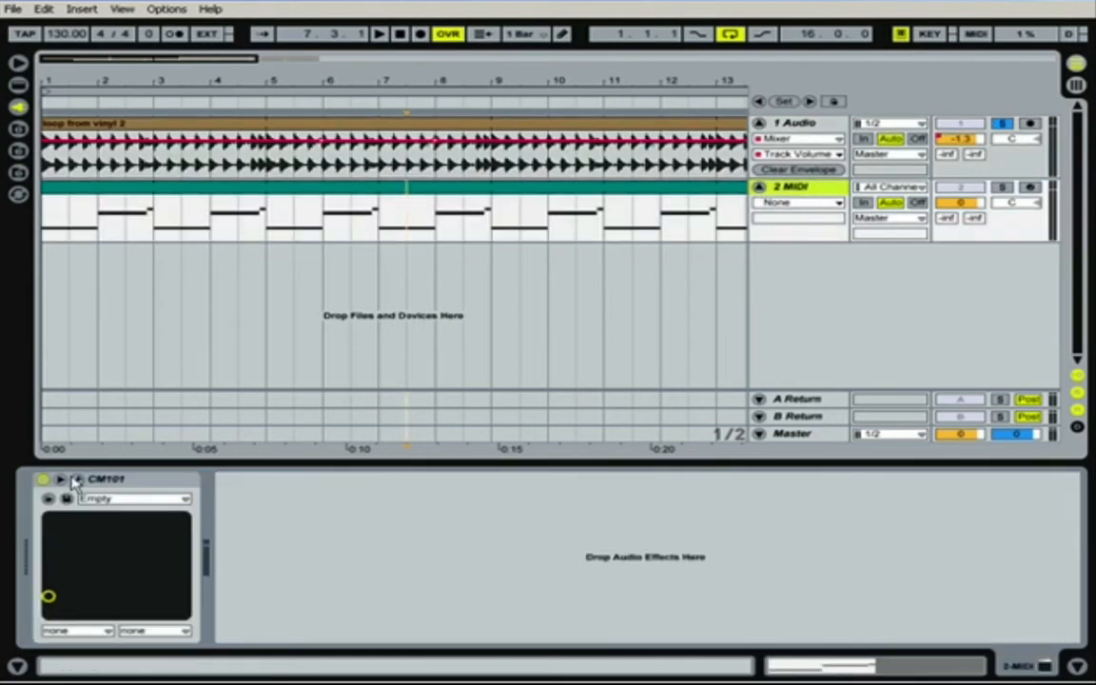
left_click(76, 480)
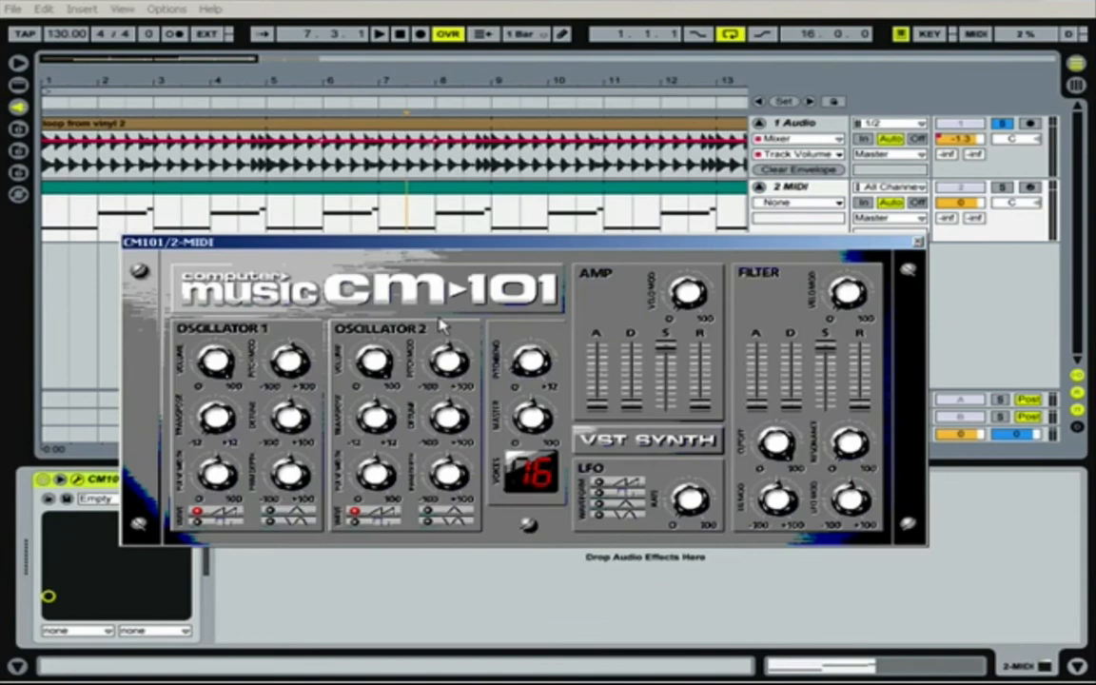
mouse_move(704, 407)
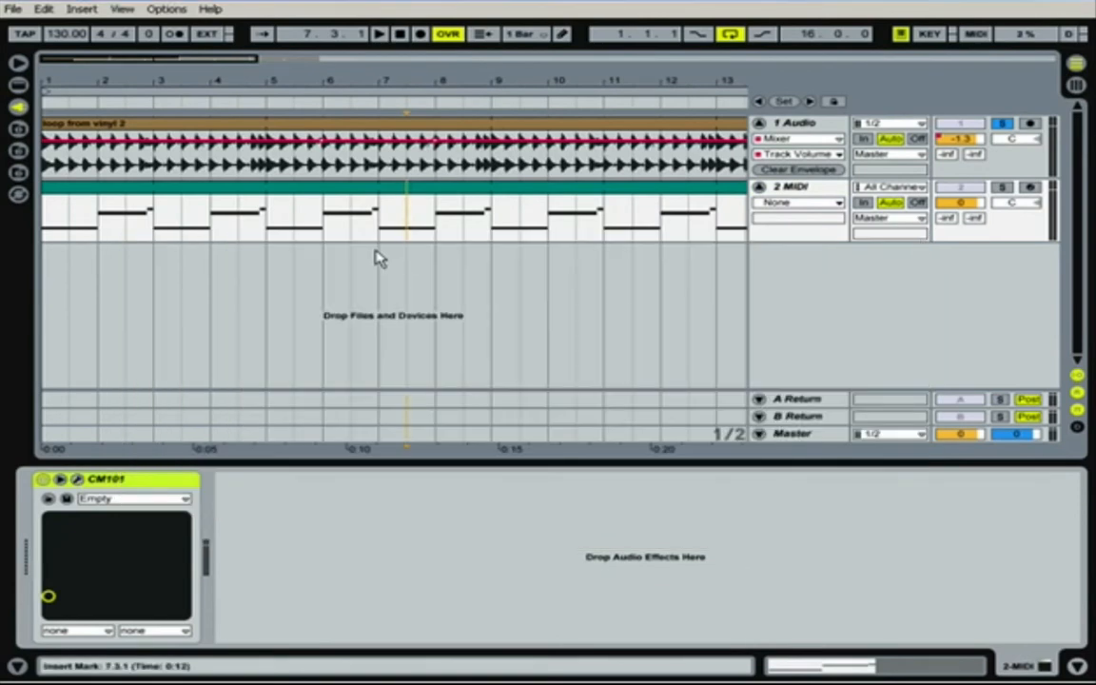
left_click(833, 205)
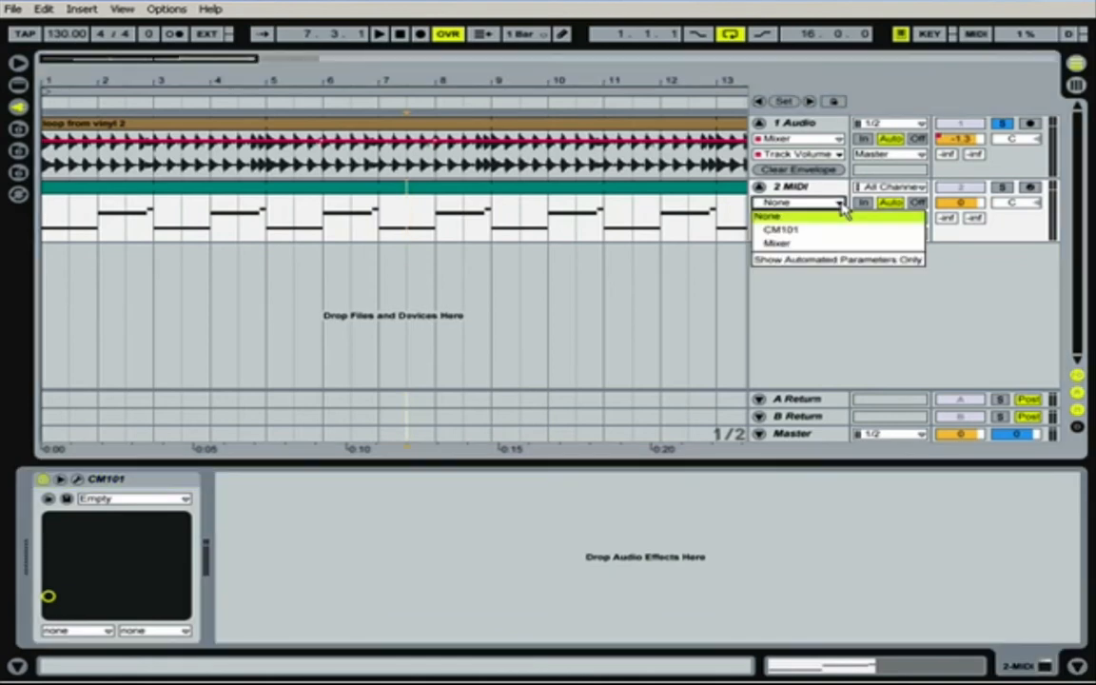
mouse_move(778, 246)
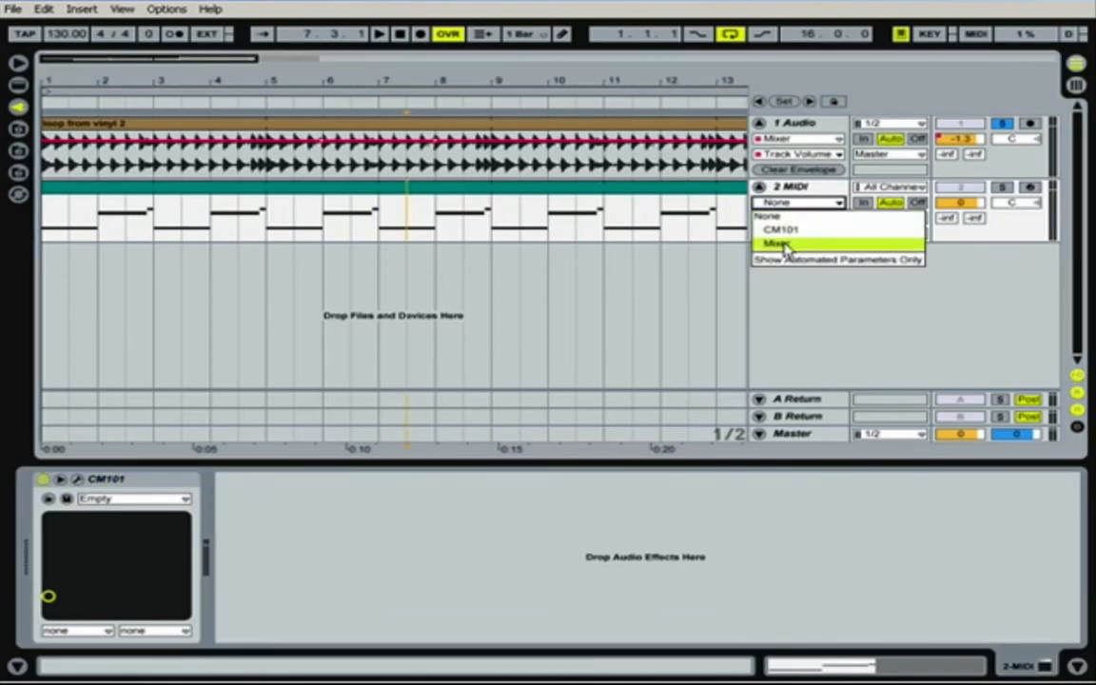
- Show the MIDI track's Mixer Track Panning envelope and move one breakpoint
left_click(776, 243)
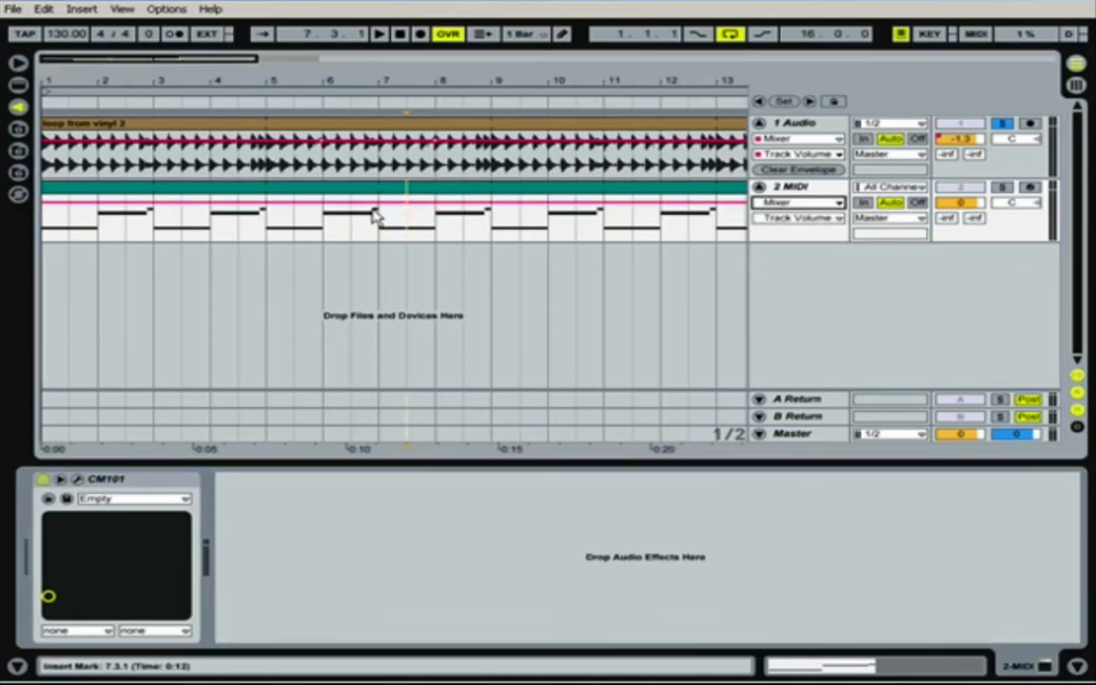
left_click(801, 217)
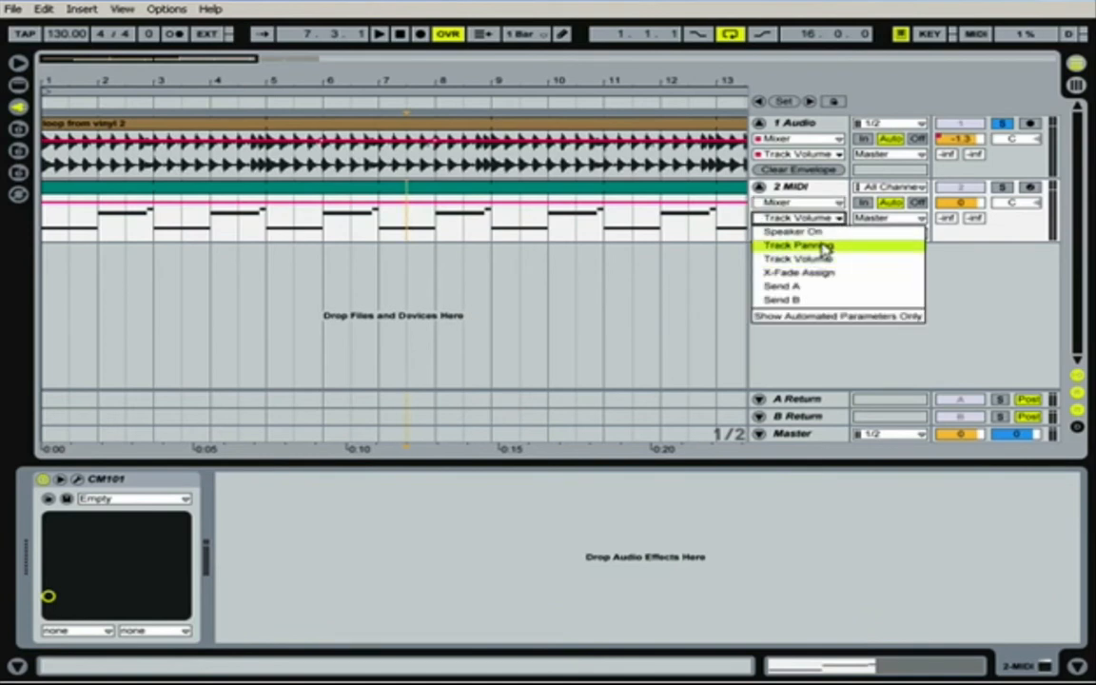
left_click(795, 245)
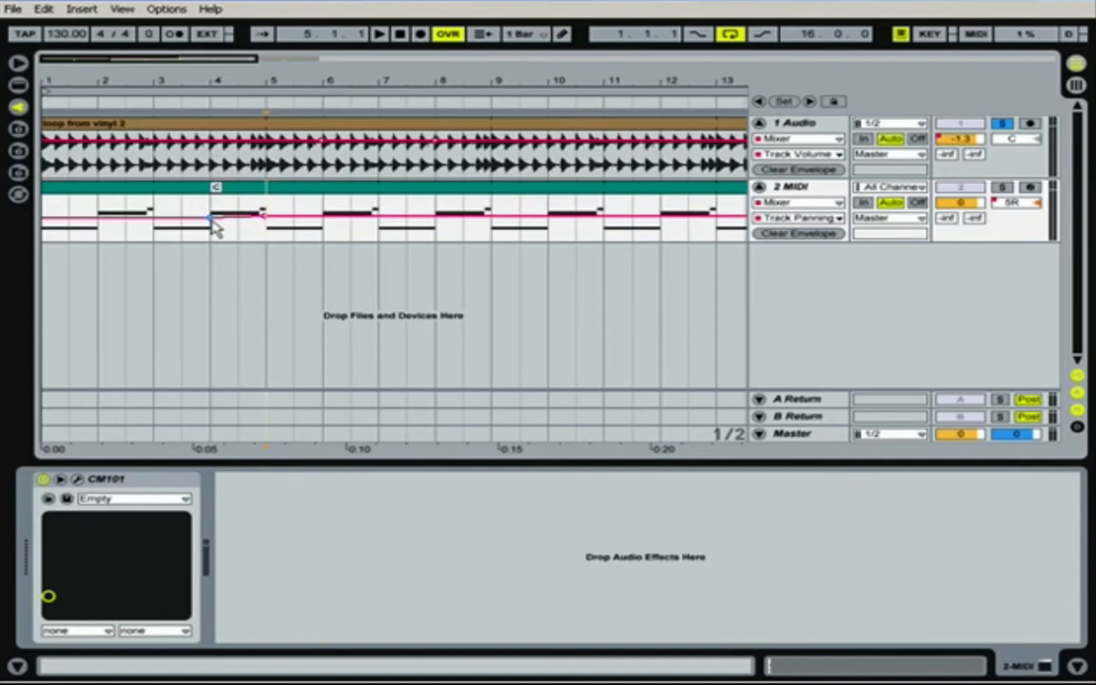
left_click_drag(211, 224, 264, 217)
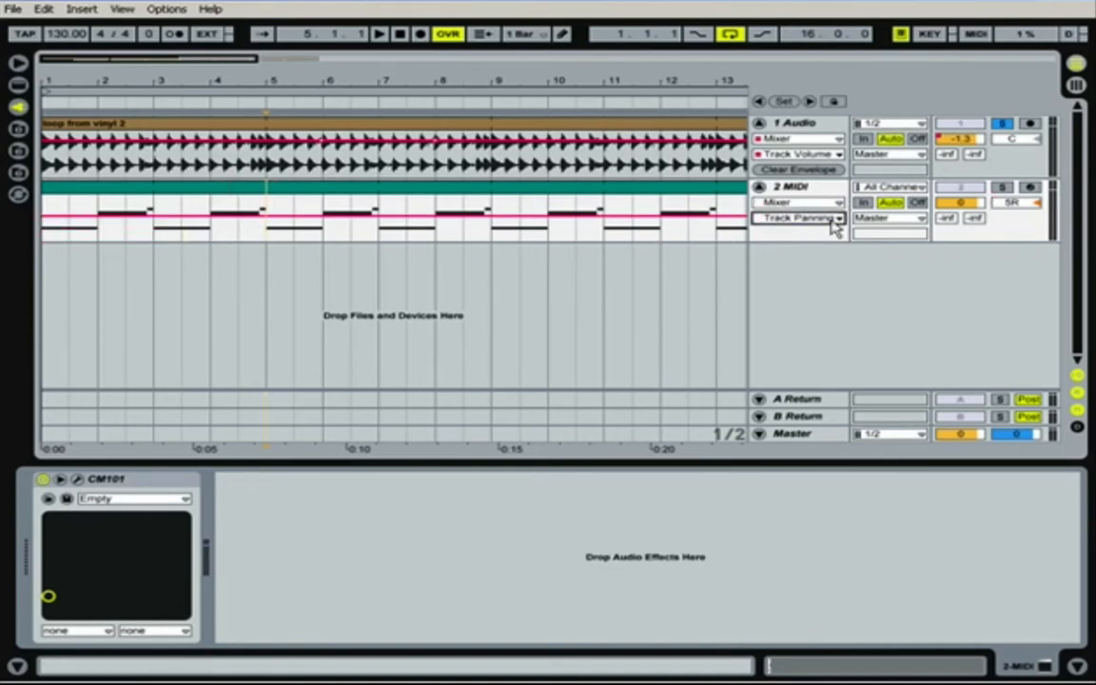
- Choose CM101 as the MIDI track's device and VCF Cut as its automated control
left_click(799, 201)
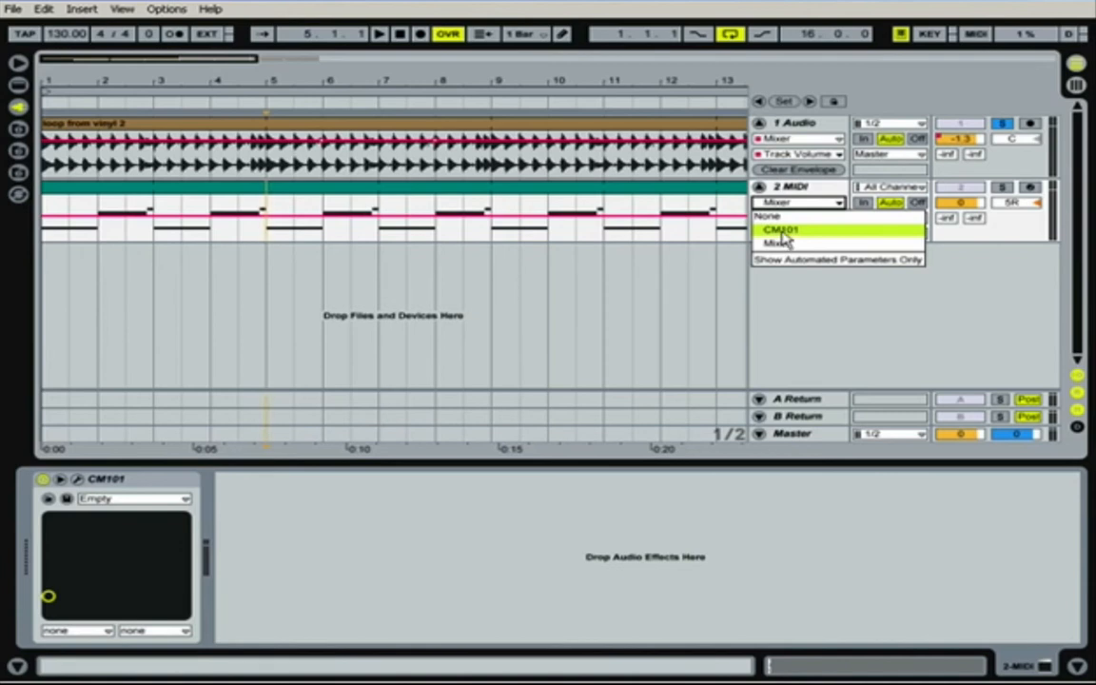
left_click(788, 236)
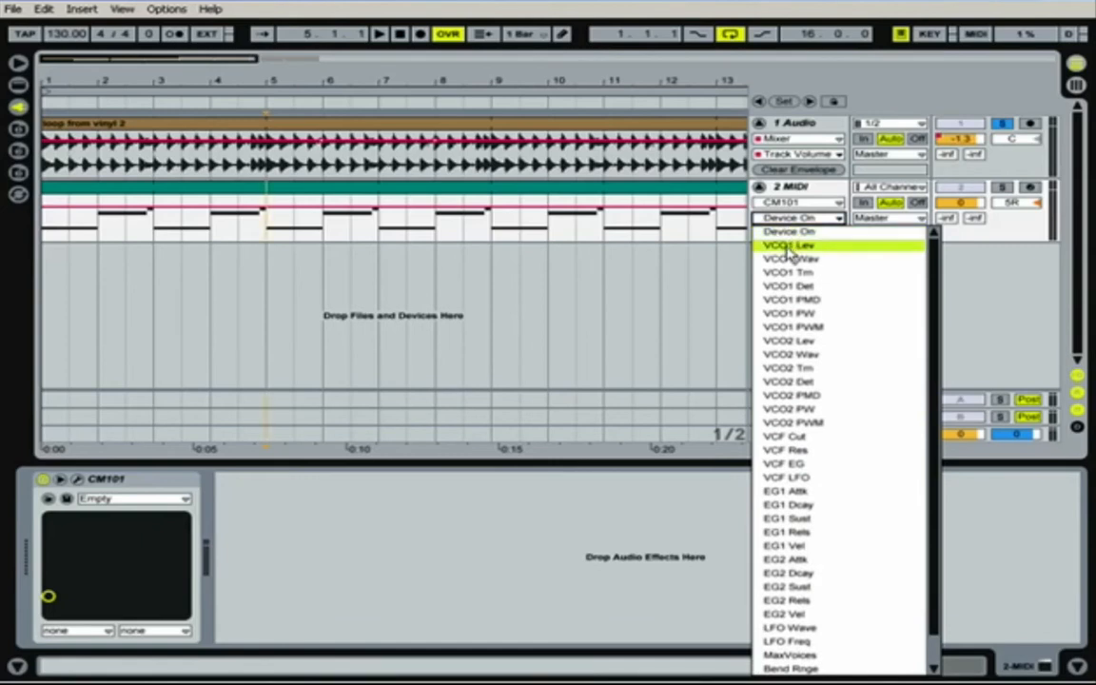
mouse_move(795, 300)
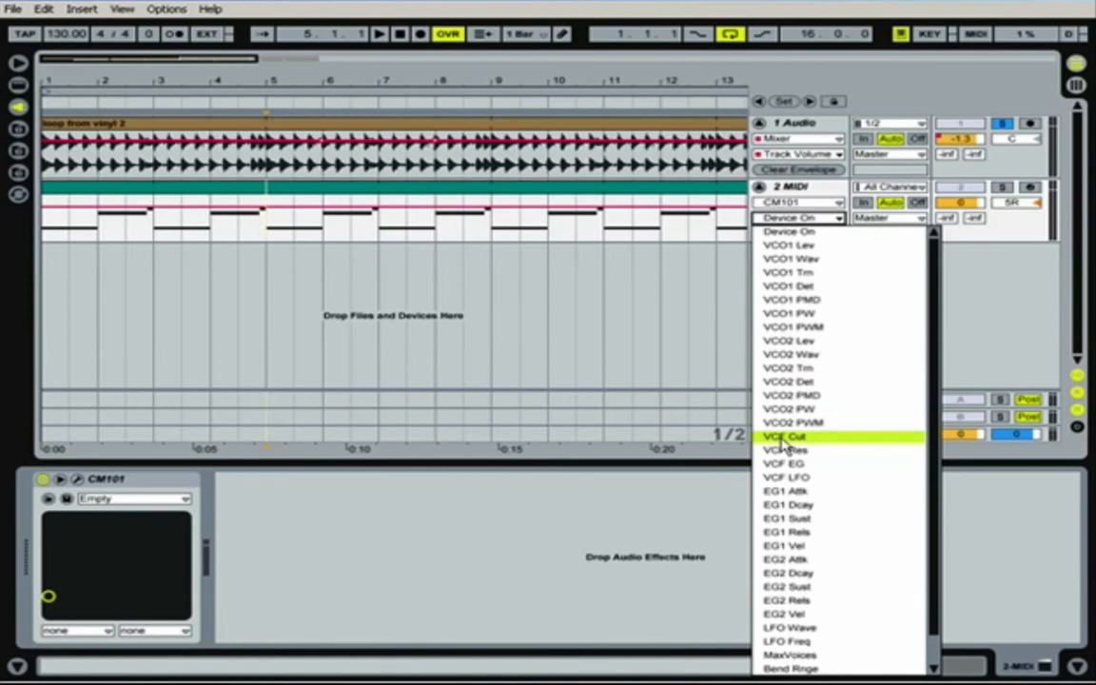
left_click(782, 434)
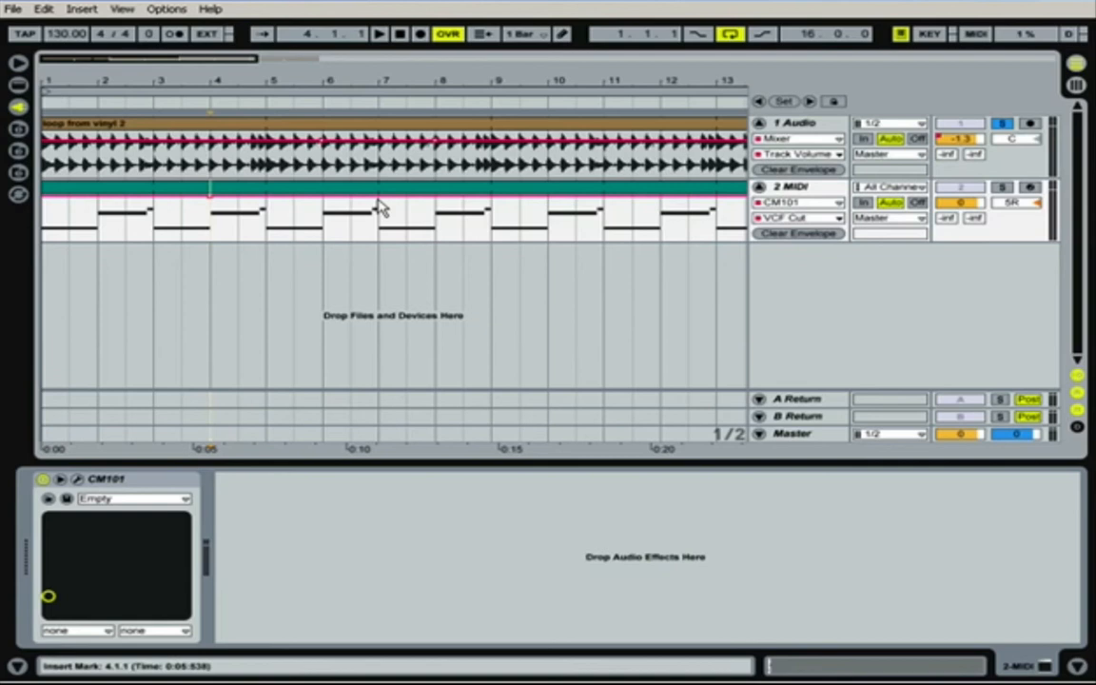
- Draw a downward VCF Cut ramp over bars 4–6 and audition it in playback
left_click_drag(209, 194, 376, 229)
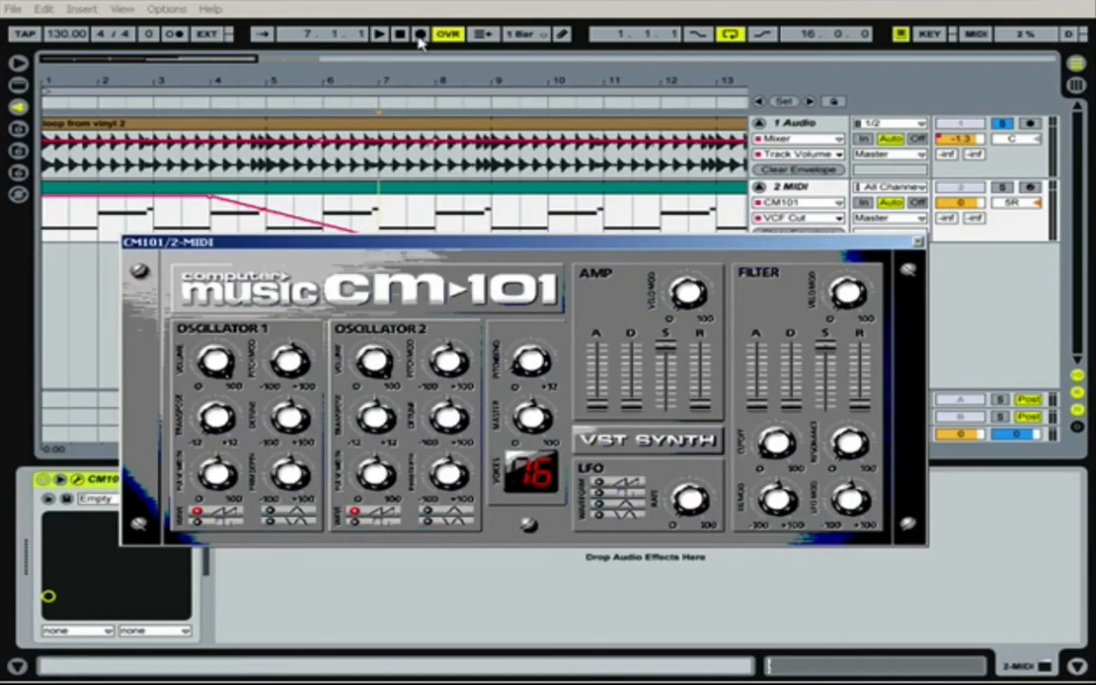
left_click(411, 34)
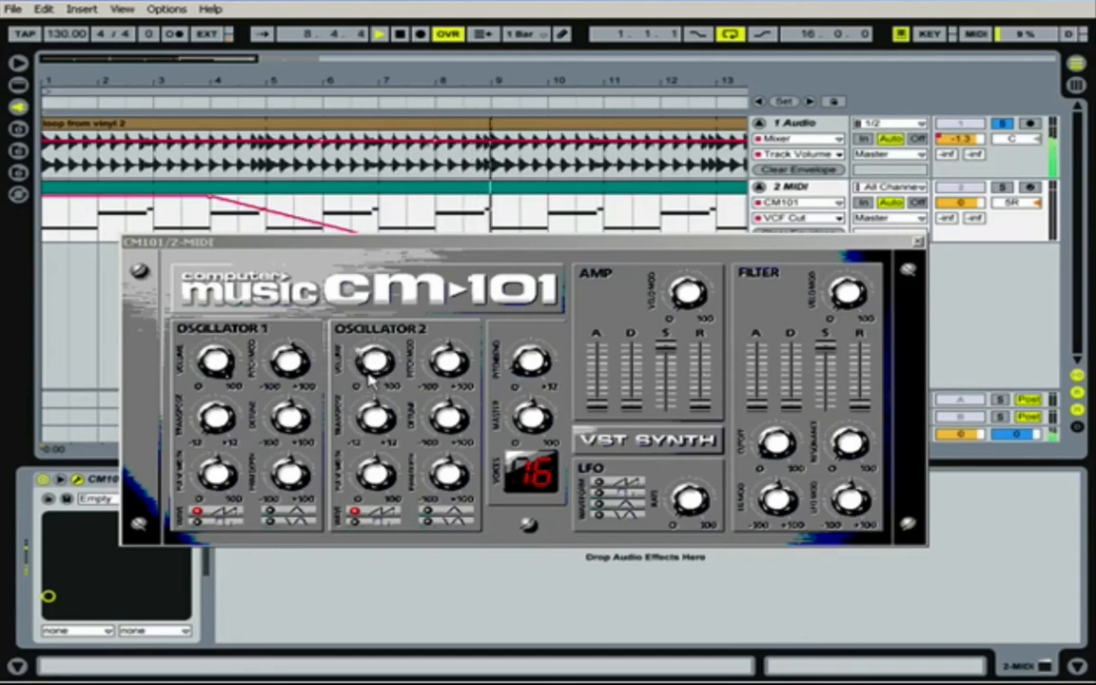
left_click(373, 36)
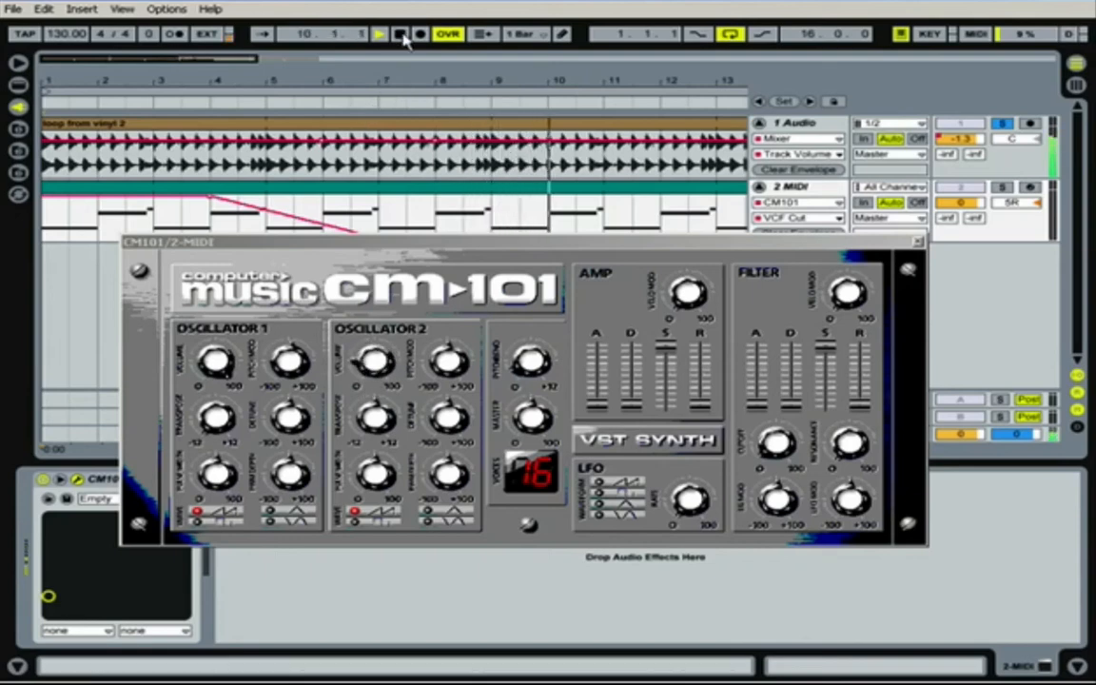
left_click(376, 35)
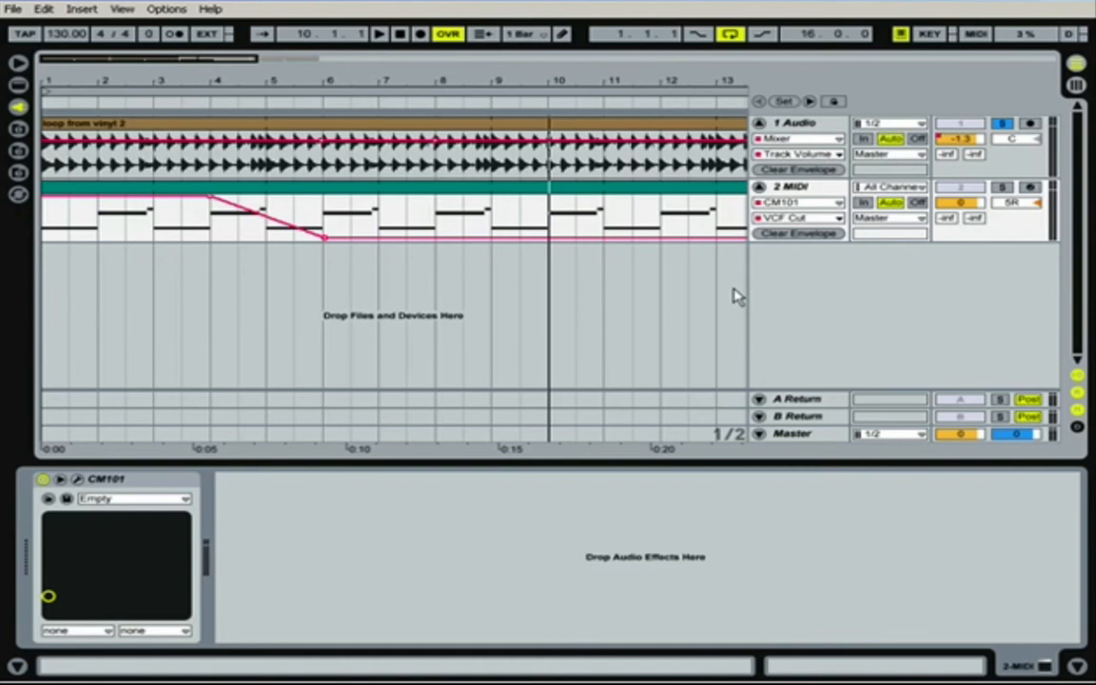
mouse_move(733, 337)
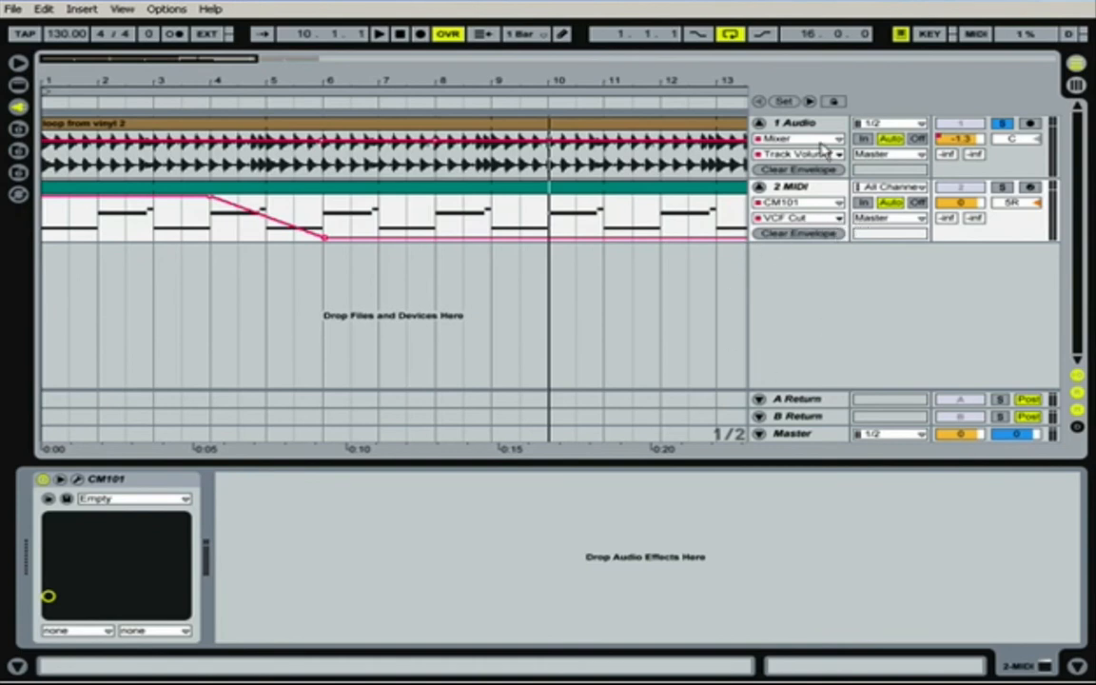
- Fold the MIDI track and choose EQ Three as the audio track's automation device
left_click(759, 187)
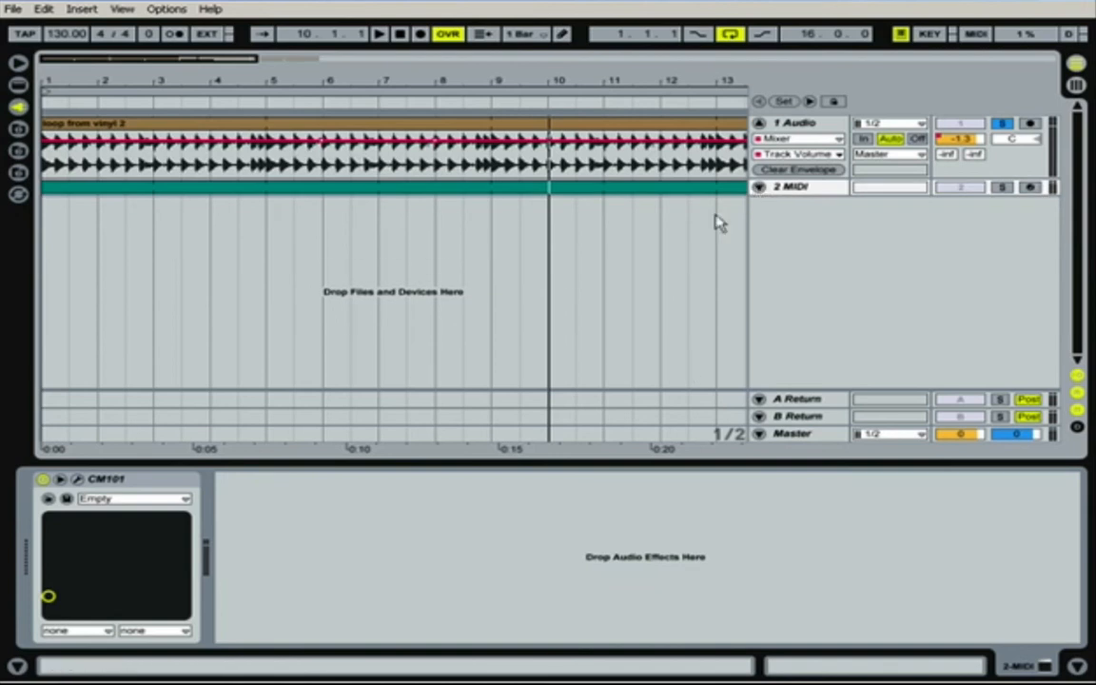
mouse_move(806, 122)
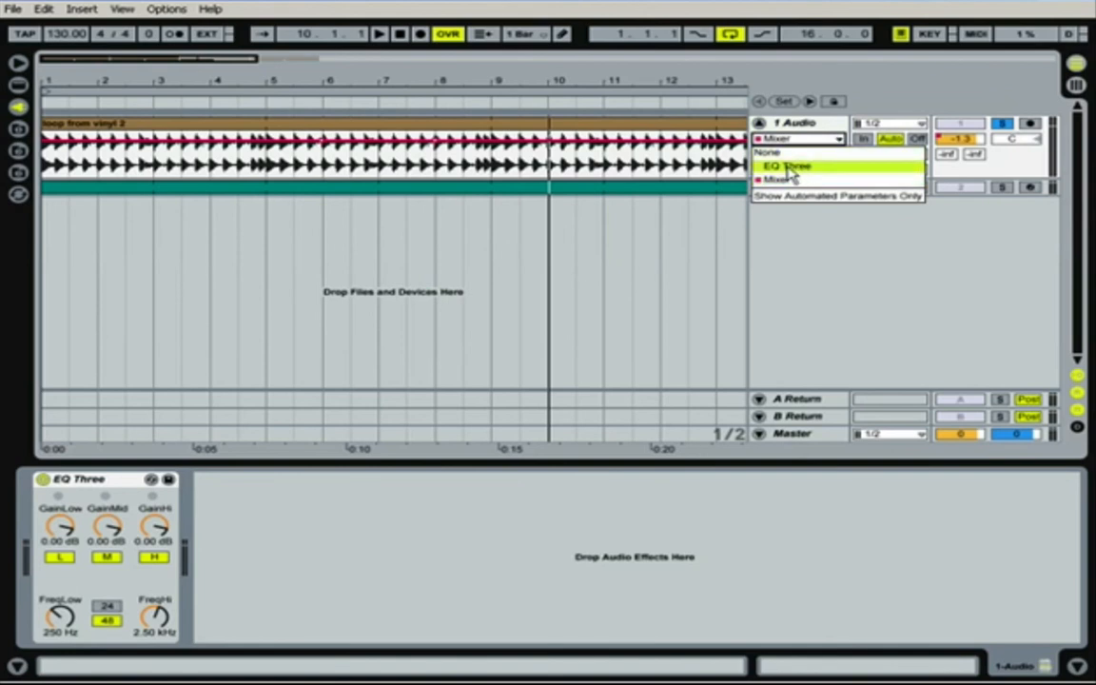
left_click(793, 167)
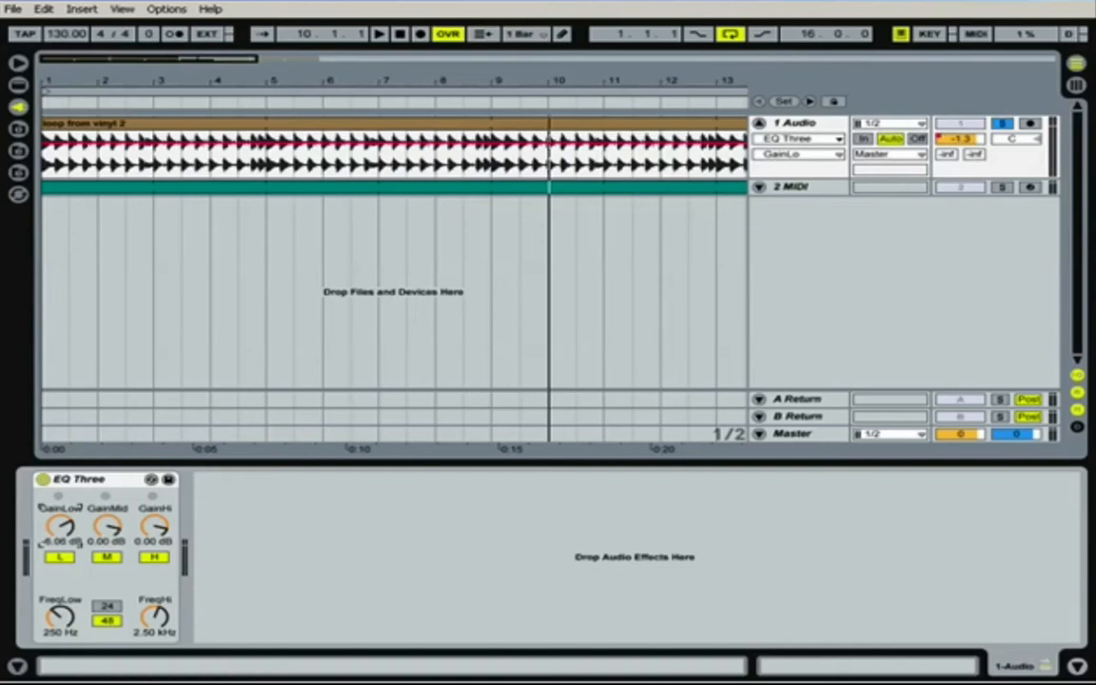
- Drag EQ Three's GainLow knob down to about -14.3 dB
left_click_drag(57, 525, 57, 514)
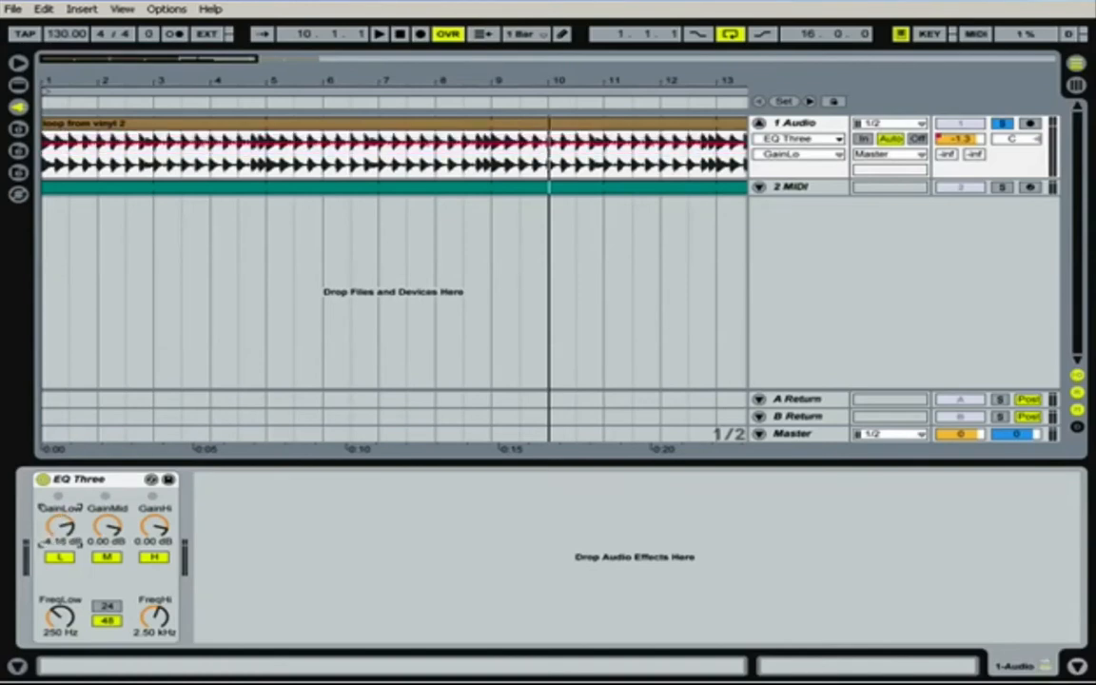
left_click_drag(61, 525, 61, 548)
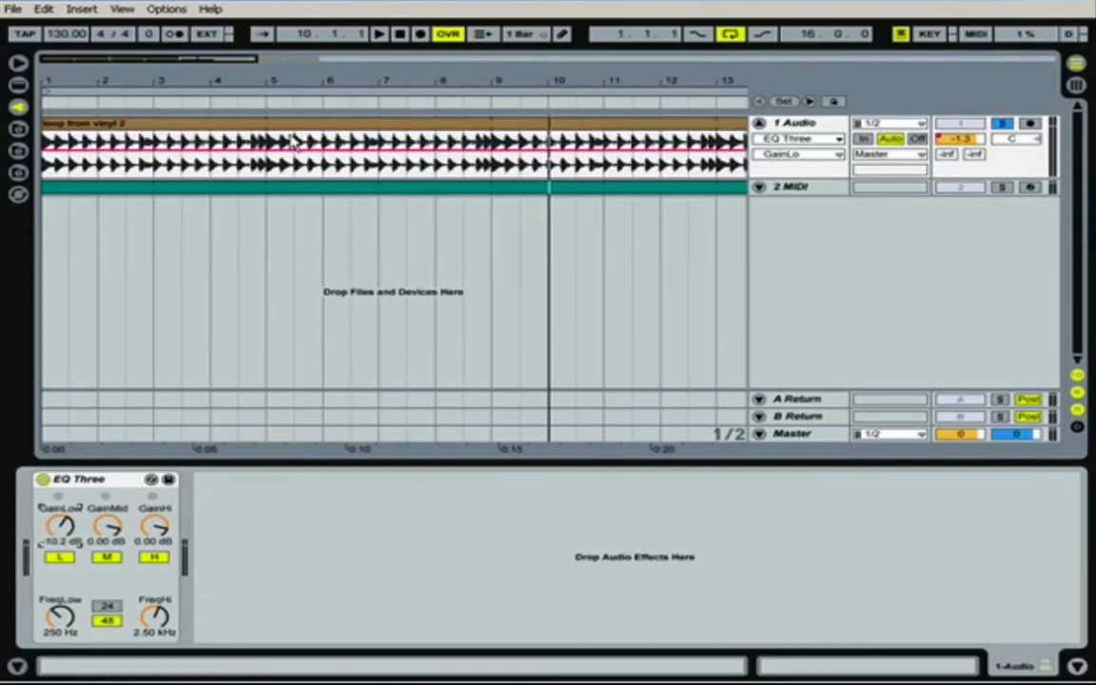
left_click_drag(61, 525, 60, 514)
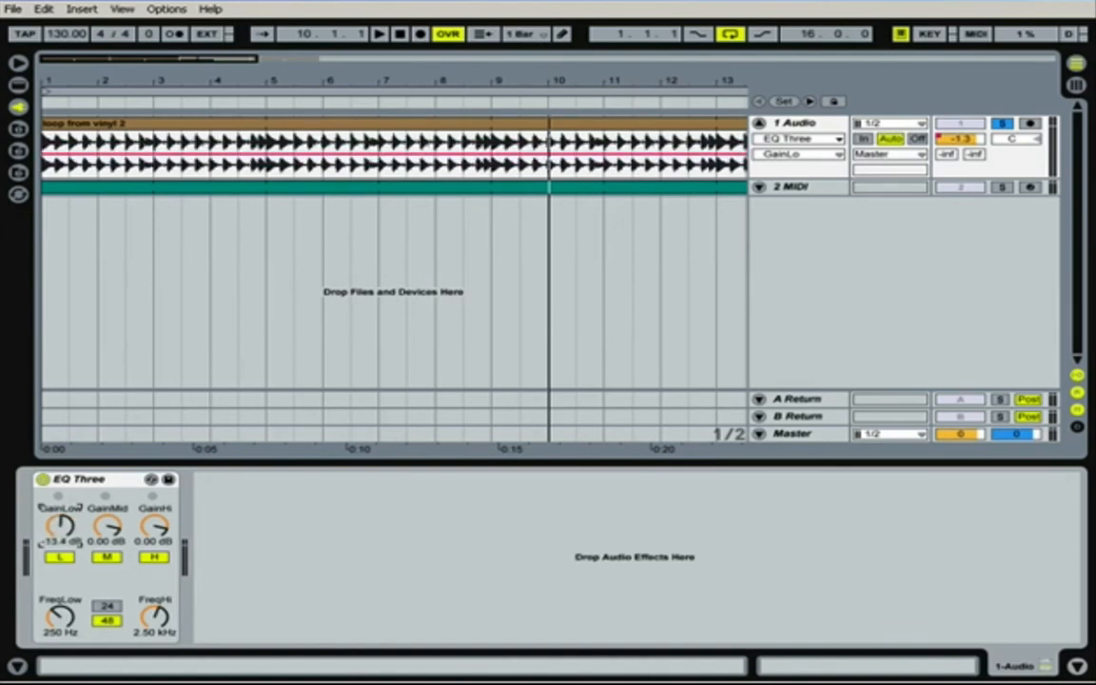
left_click_drag(59, 523, 59, 547)
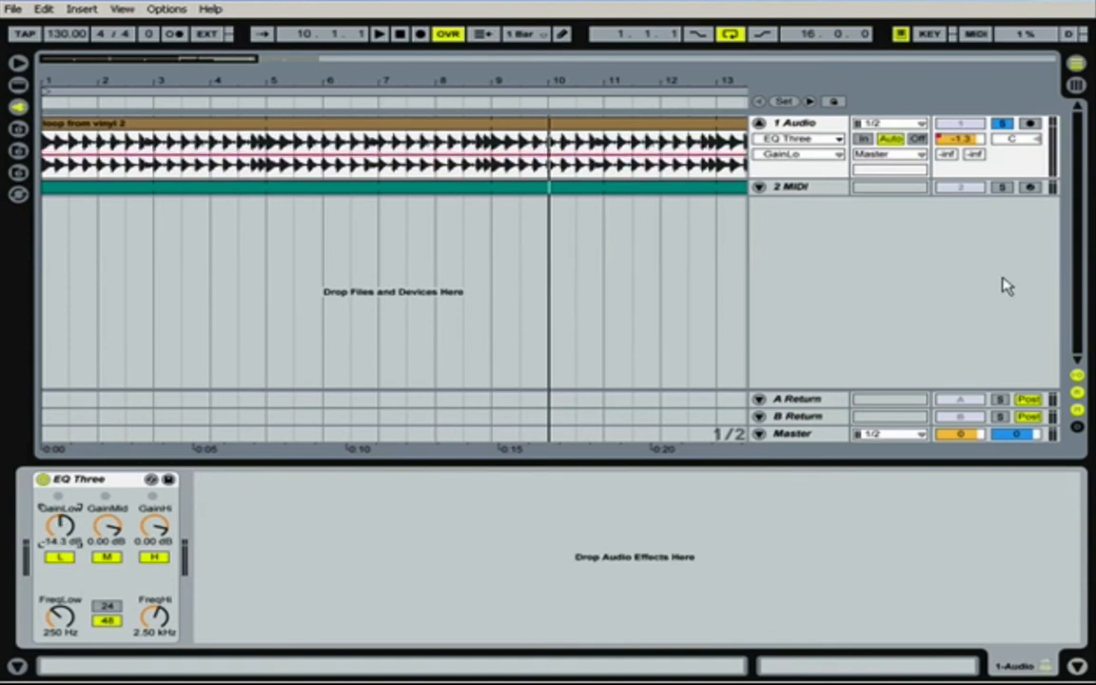
- Choose EQ Three's Slope parameter in the audio track's automation control chooser
left_click(818, 154)
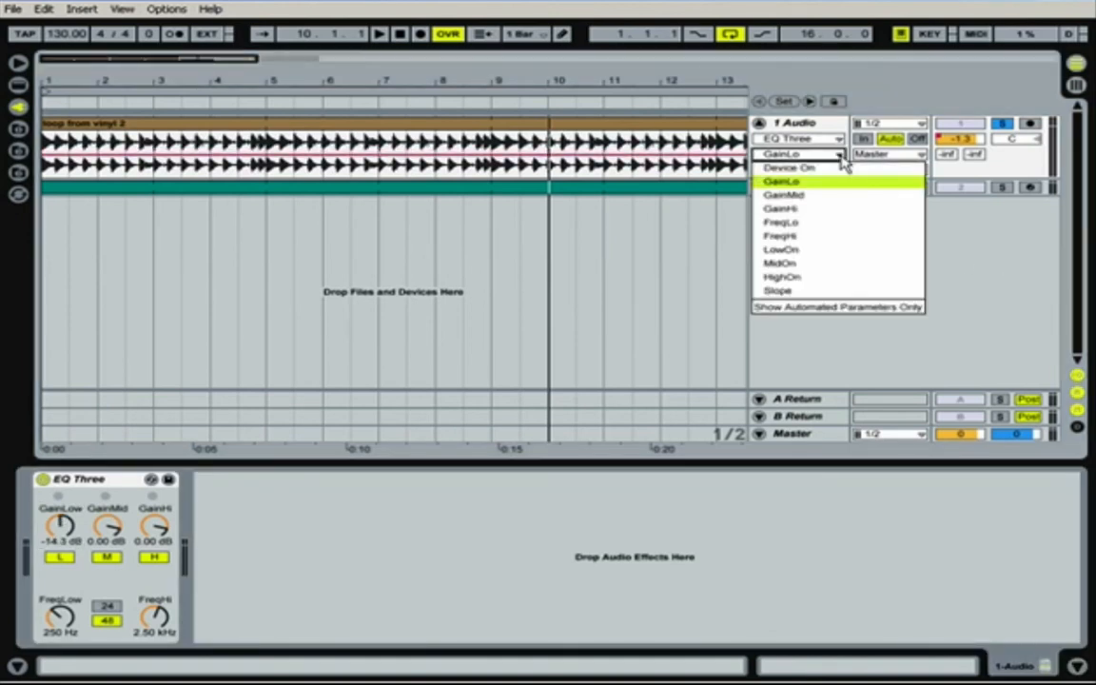
mouse_move(799, 189)
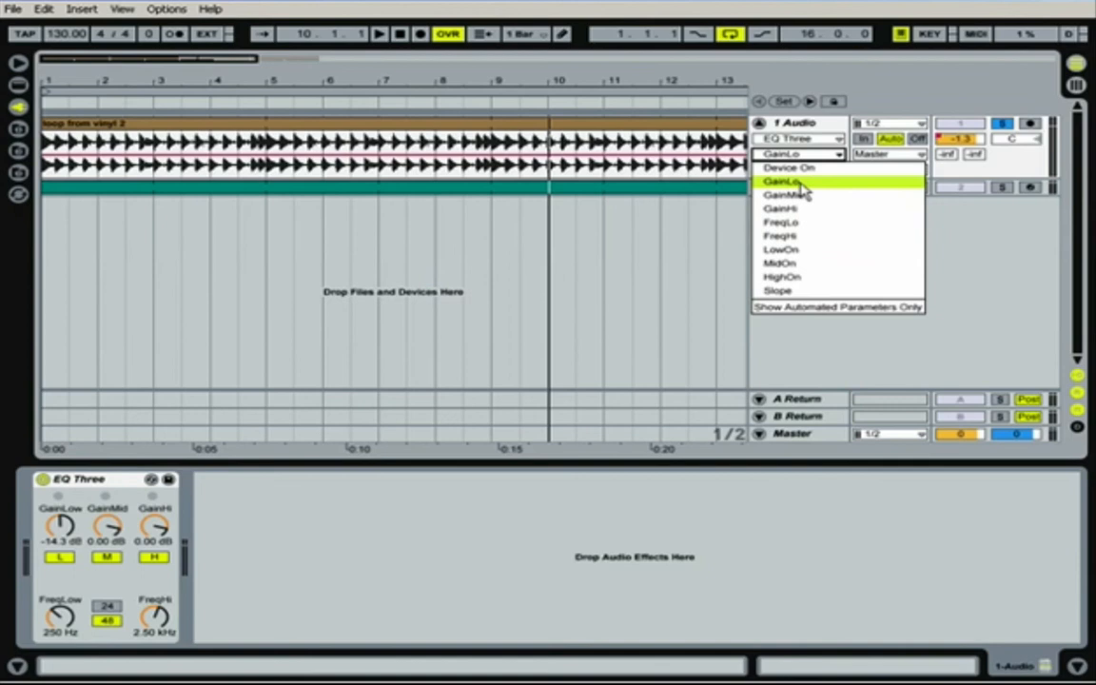
mouse_move(787, 213)
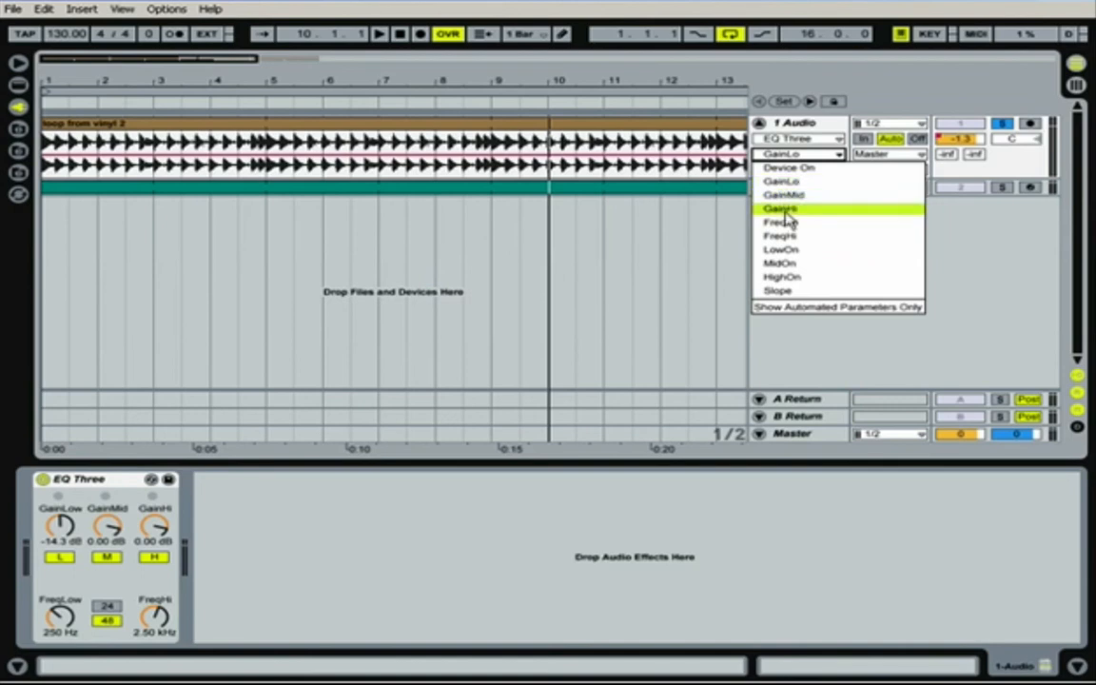
mouse_move(780, 181)
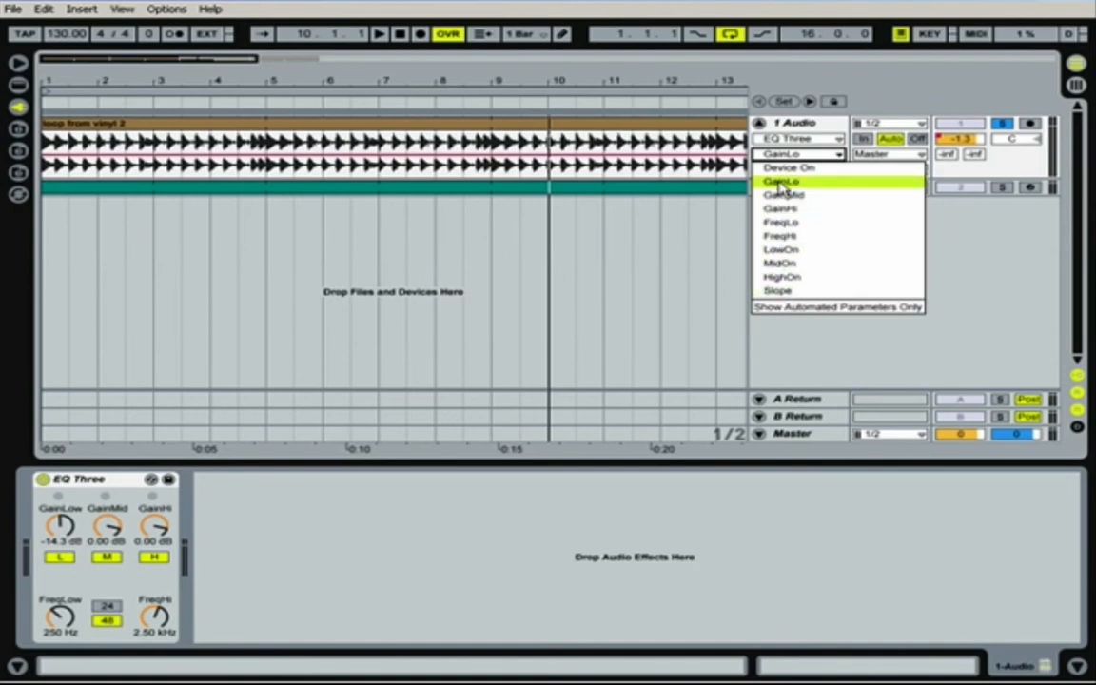
mouse_move(778, 289)
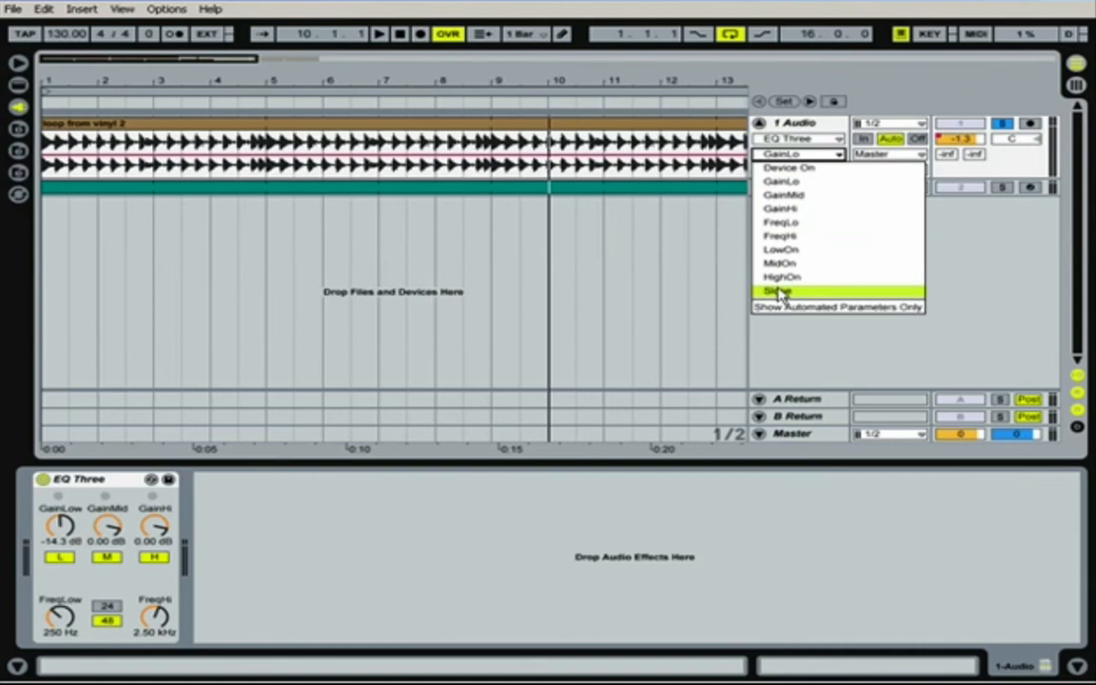
left_click(782, 289)
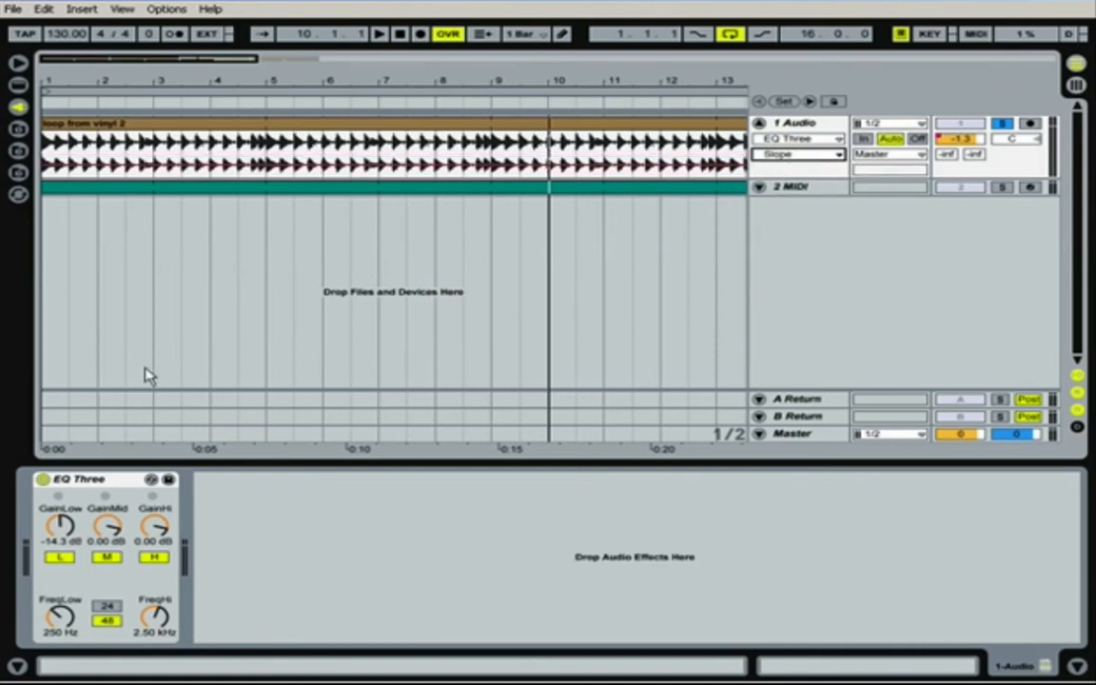
mouse_move(460, 260)
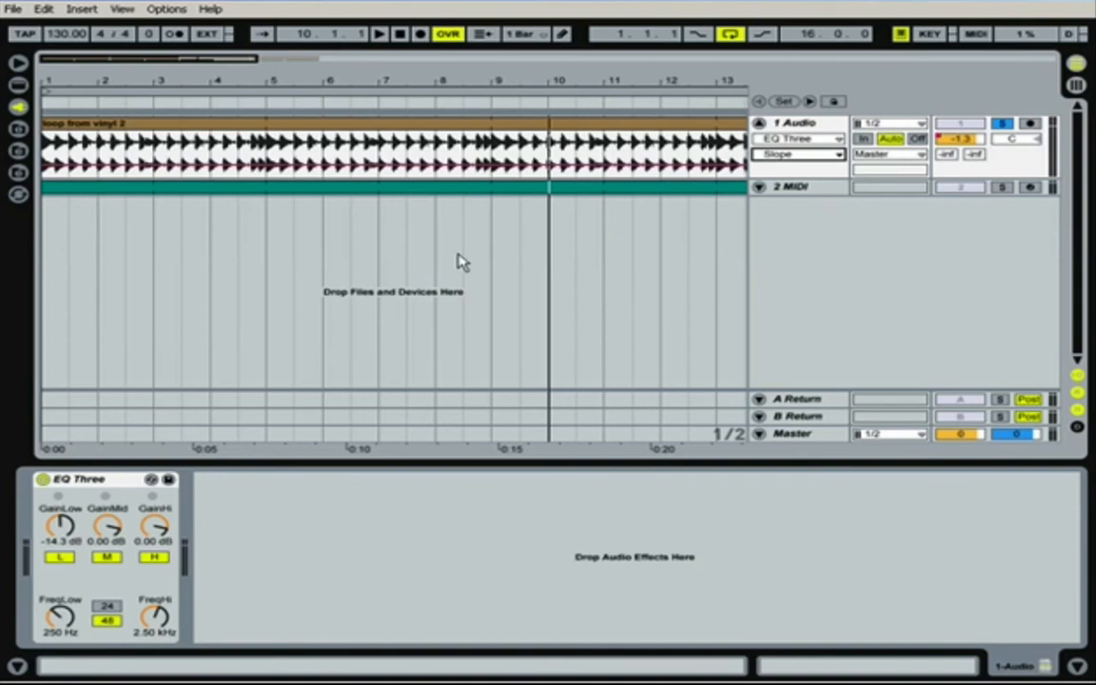
mouse_move(428, 226)
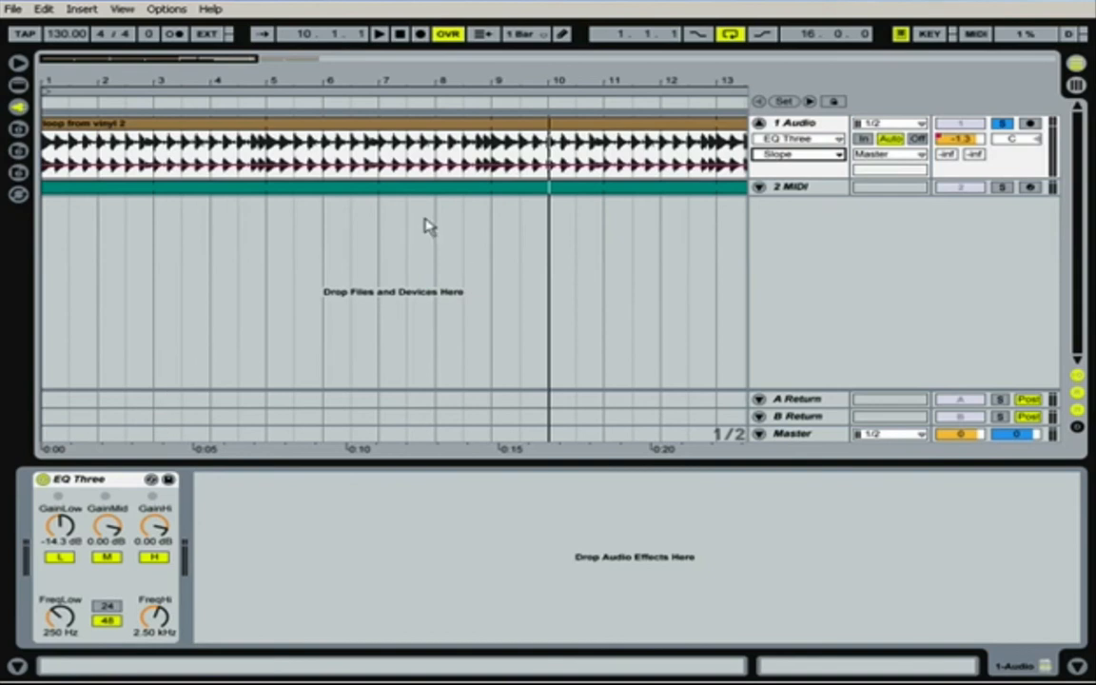